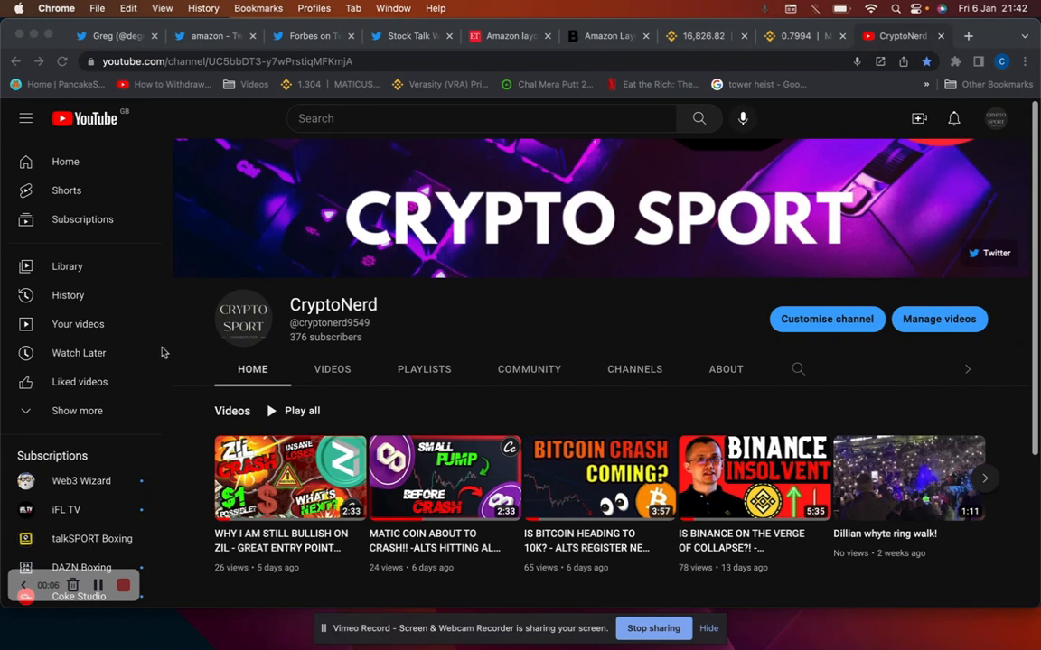
{"action": "mouse_move", "coordinate": [300, 347]}
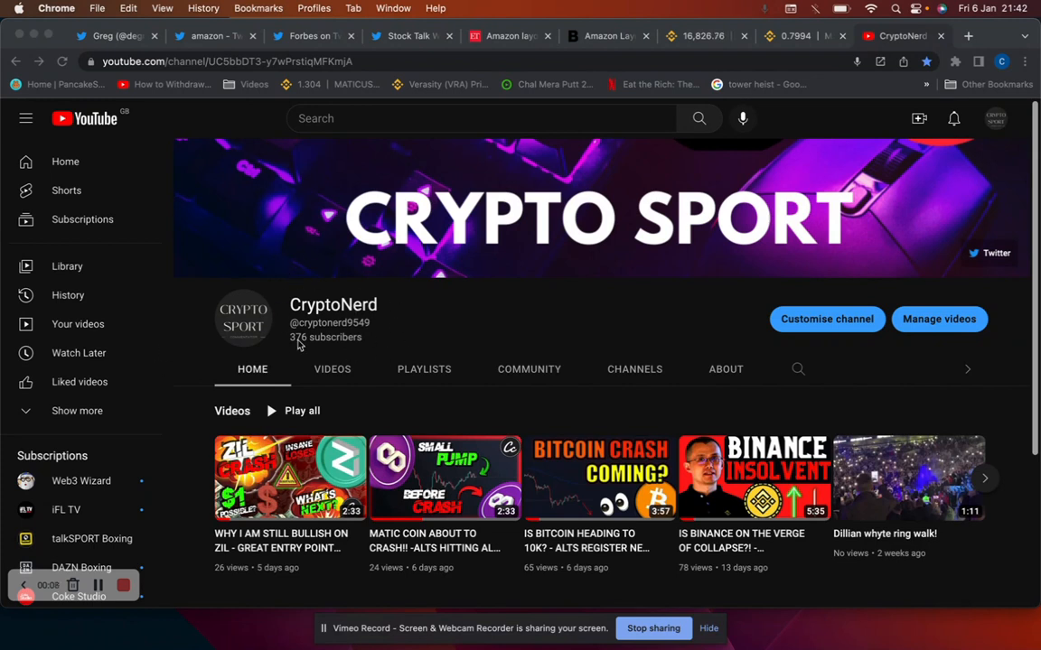
{"action": "mouse_move", "coordinate": [318, 300]}
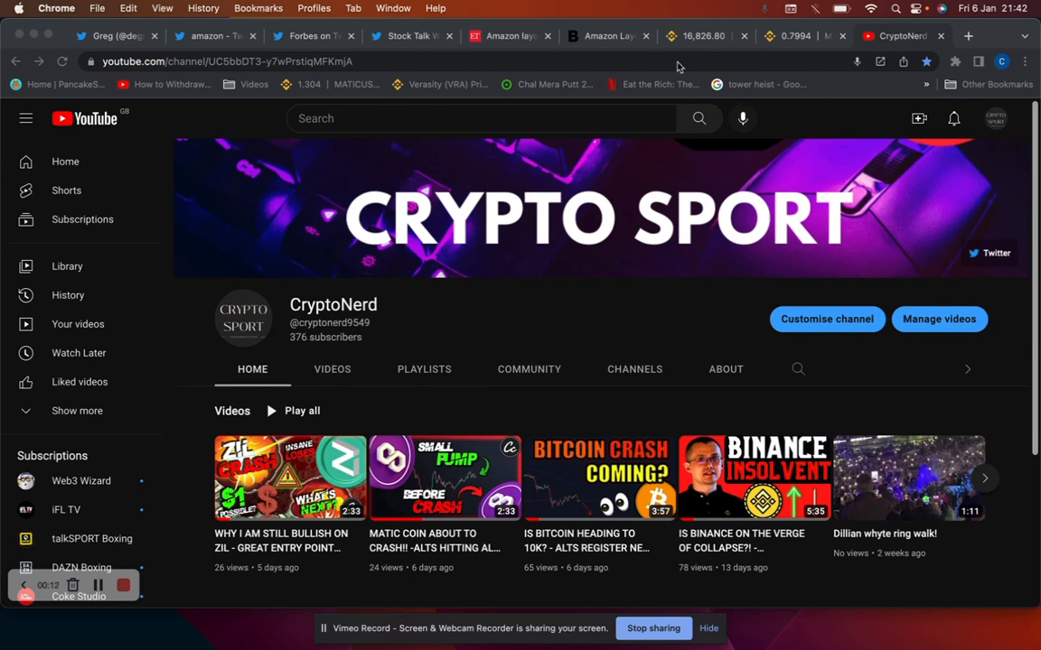
View the Binance MATIC/USDT spot chart trading around 0.7994 USDT.
{"action": "left_click", "coordinate": [704, 36]}
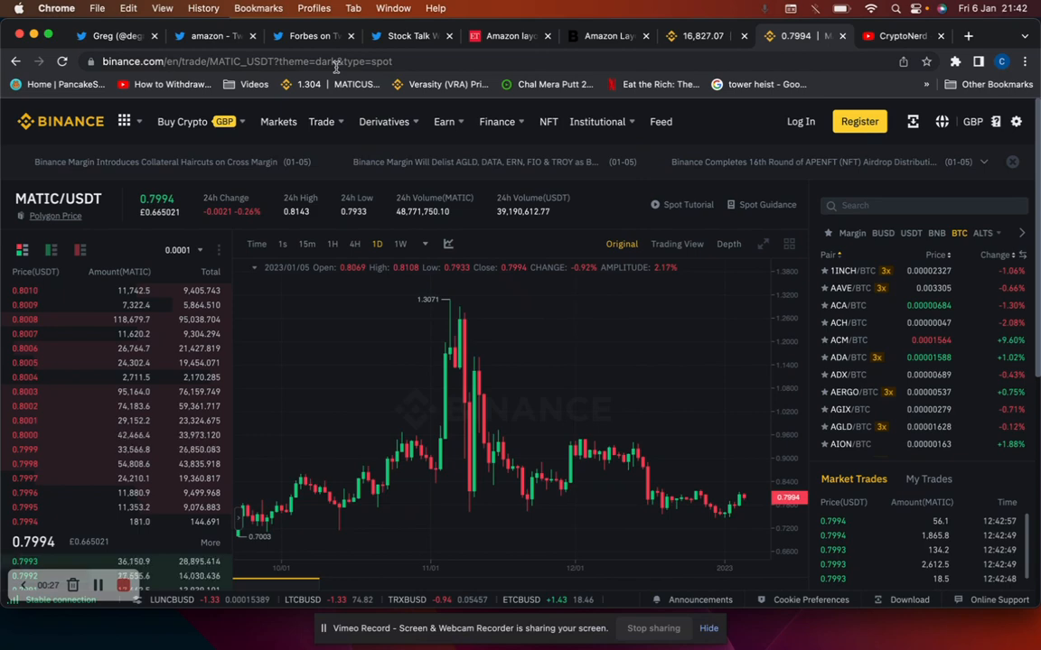
{"action": "mouse_move", "coordinate": [791, 174]}
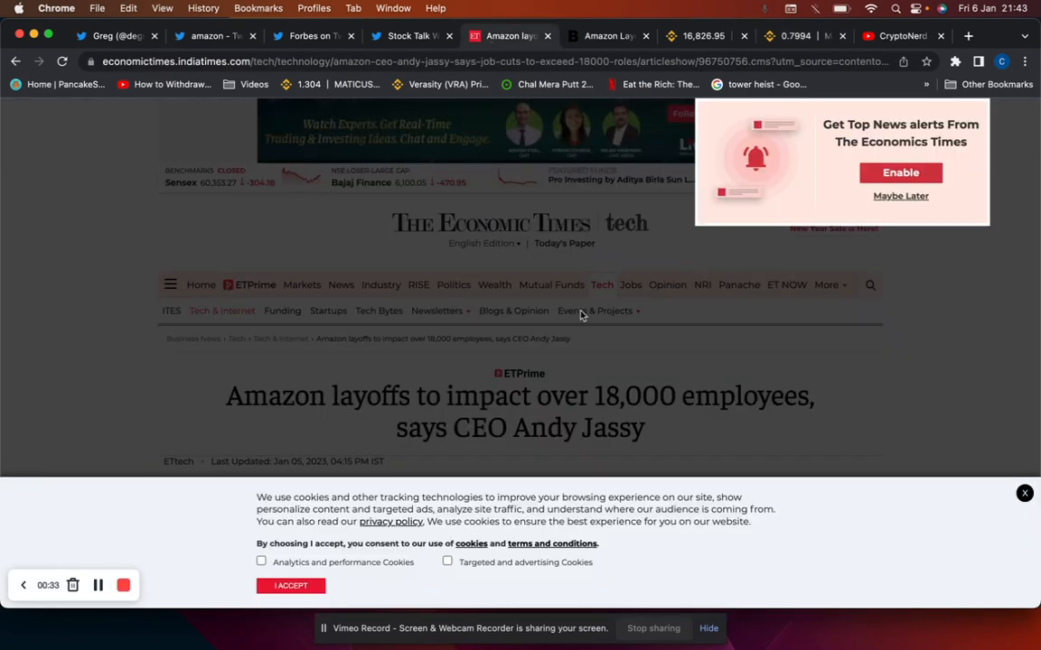
Read through the Economic Times article on Amazon's 18,000+ layoffs and return to its headline.
{"action": "left_click", "coordinate": [291, 586]}
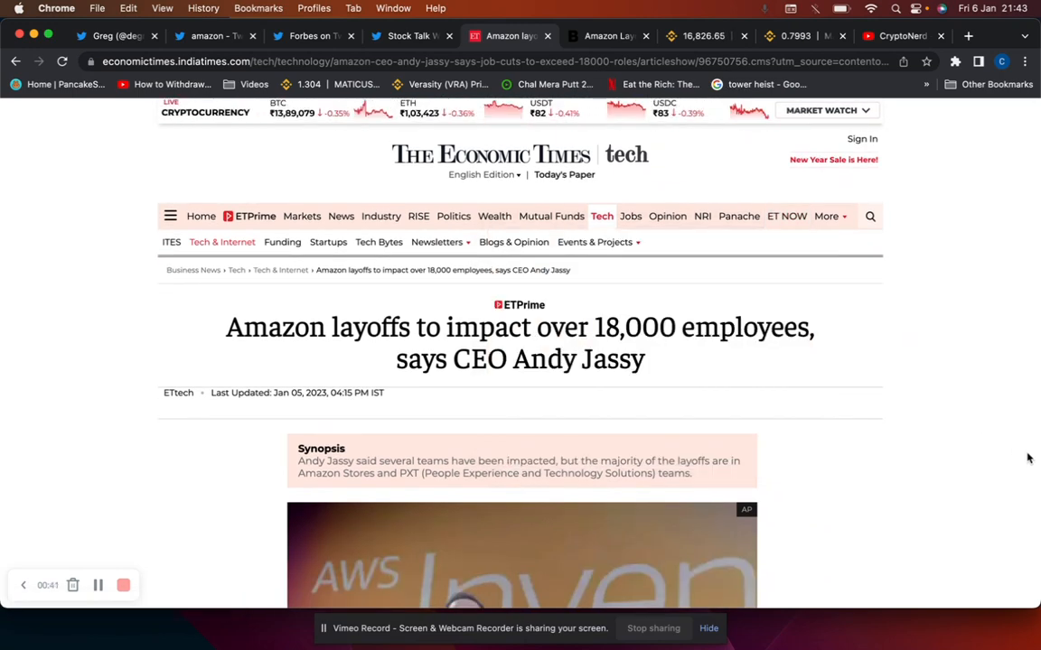
{"action": "scroll", "scroll_direction": "down", "scroll_amount": 3}
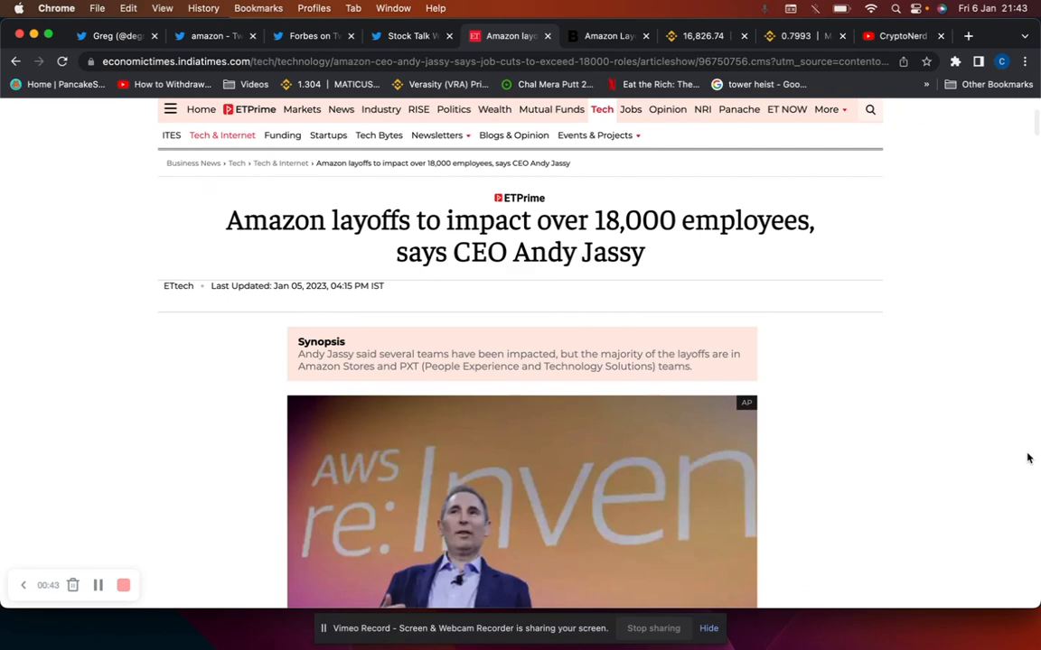
{"action": "scroll", "scroll_direction": "down", "scroll_amount": 3}
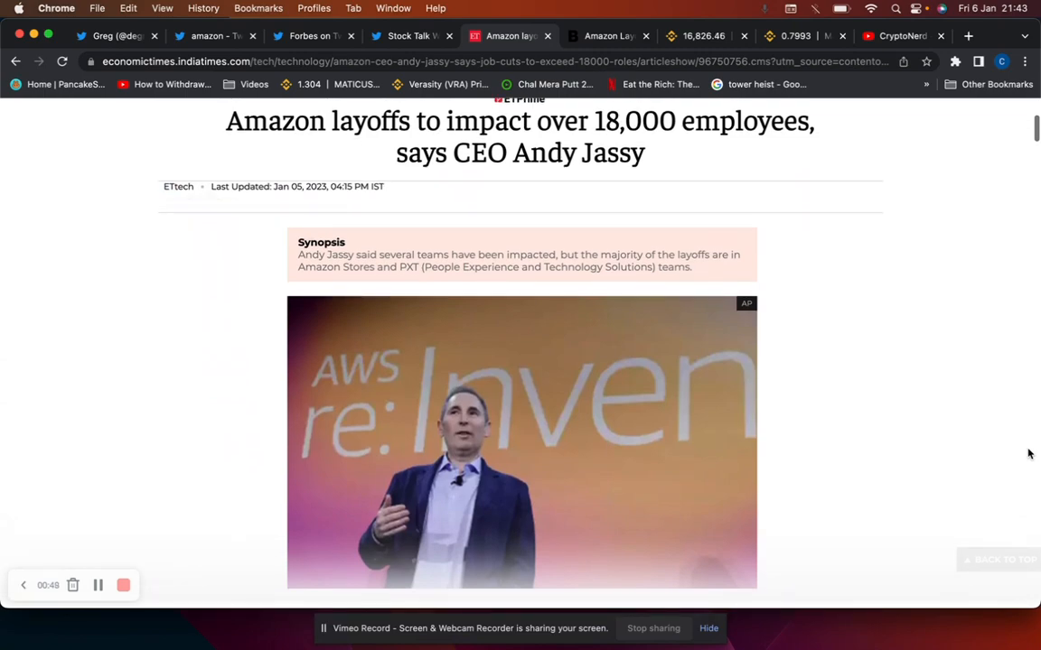
{"action": "scroll", "scroll_direction": "down", "scroll_amount": 3}
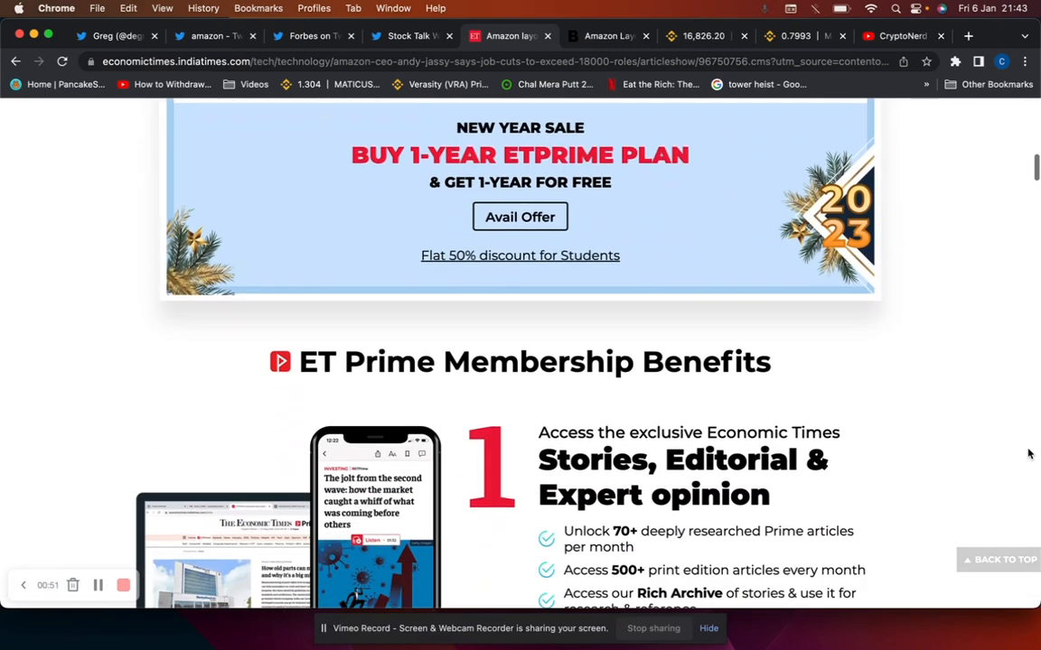
{"action": "scroll", "scroll_direction": "up", "scroll_amount": 3}
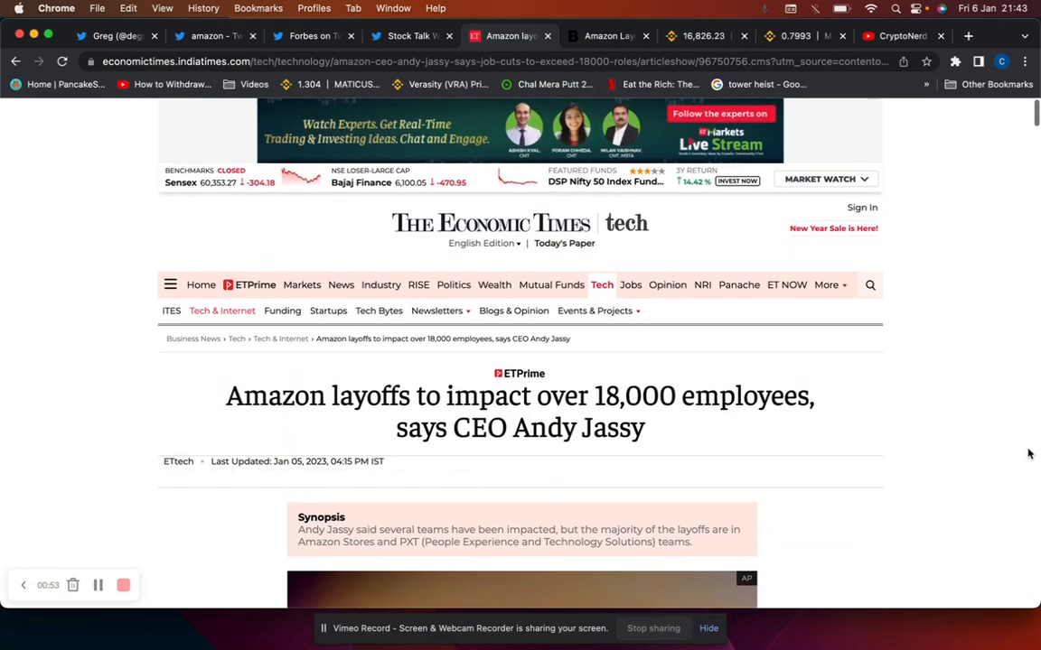
{"action": "mouse_move", "coordinate": [826, 564]}
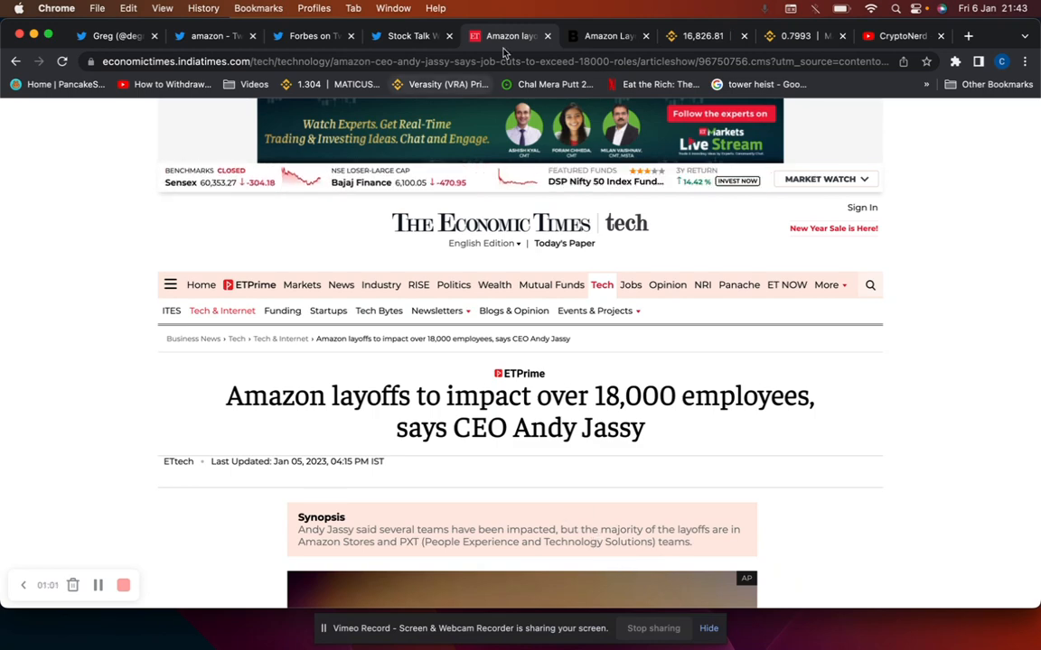
View Bloomberg's Amazon 18,000 job-cuts article down to its byline and opening paragraph.
{"action": "left_click", "coordinate": [606, 36]}
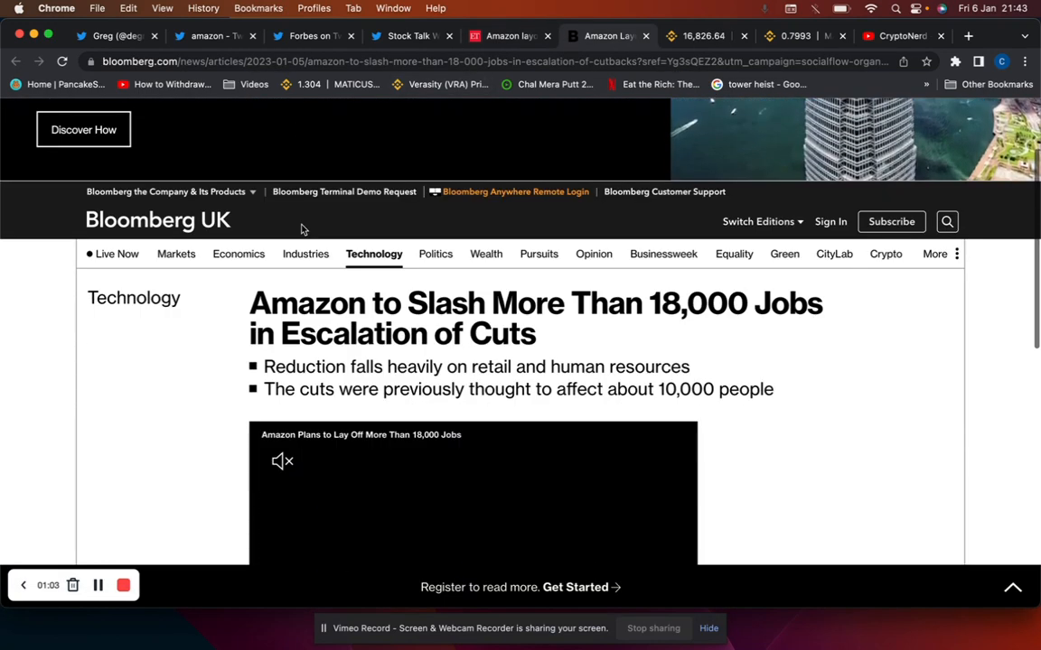
{"action": "scroll", "scroll_direction": "down", "scroll_amount": 3}
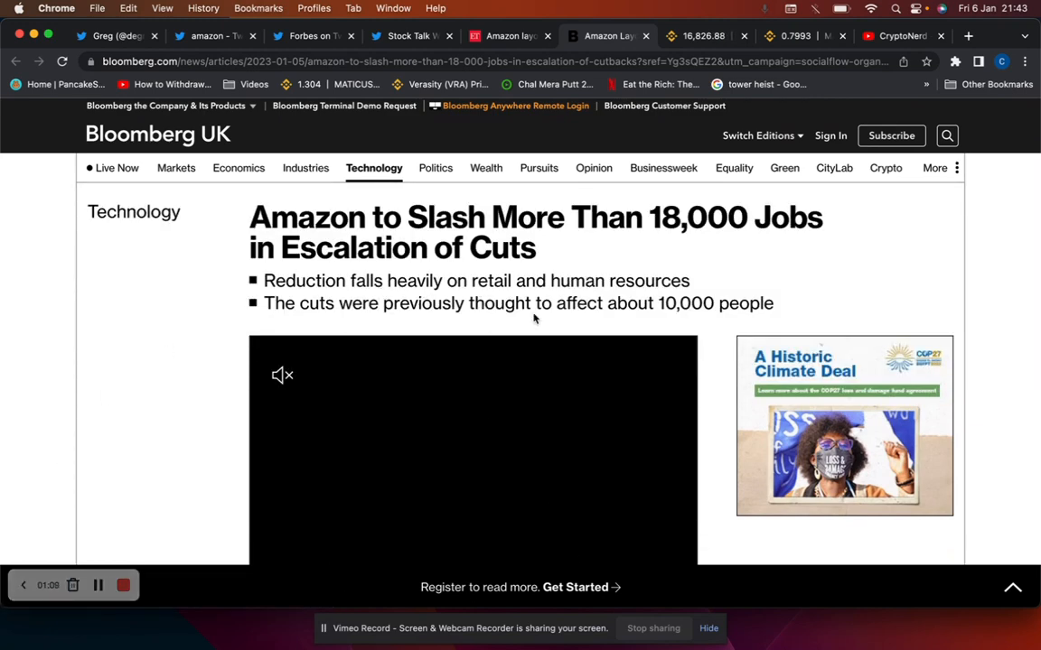
{"action": "scroll", "scroll_direction": "down", "scroll_amount": 3}
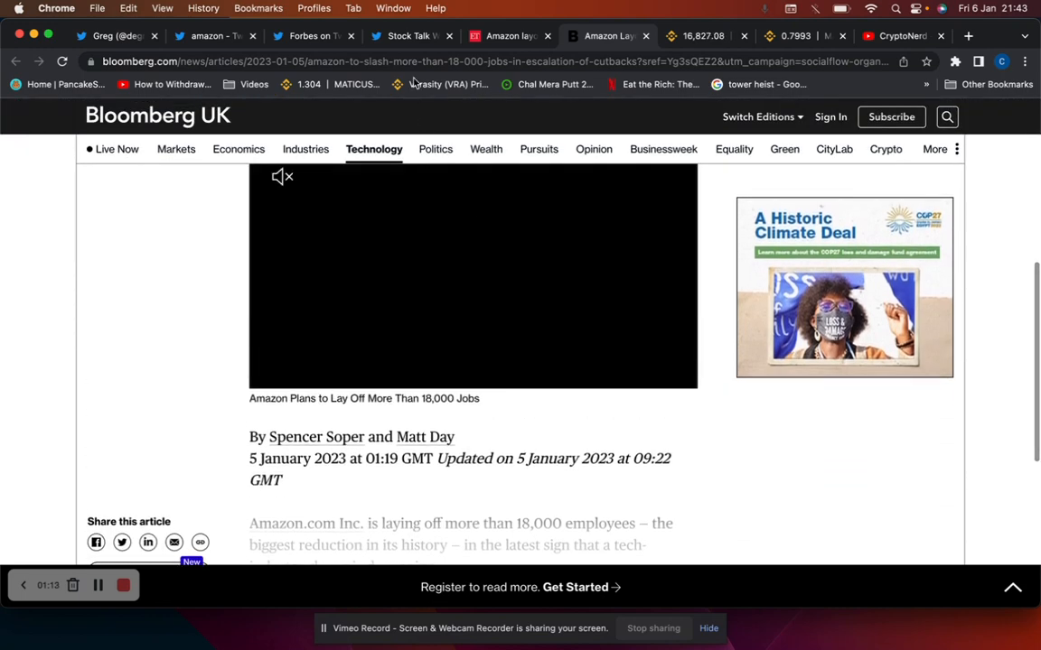
Read the Stock Talk Weekly tweet on December job cuts down 43% month-over-month.
{"action": "left_click", "coordinate": [408, 36]}
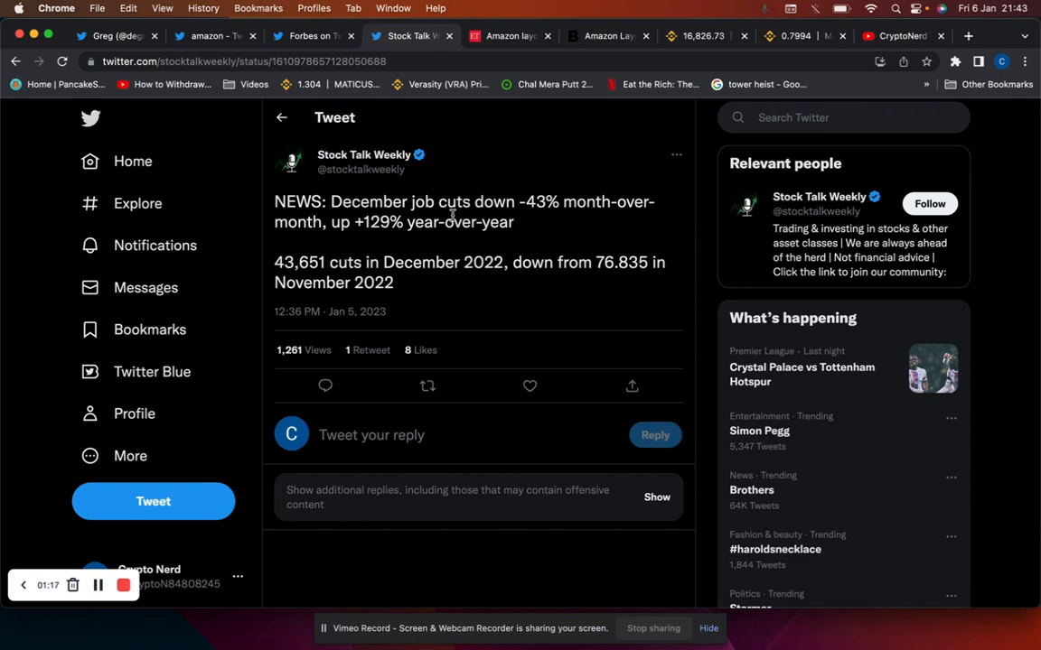
{"action": "mouse_move", "coordinate": [504, 236]}
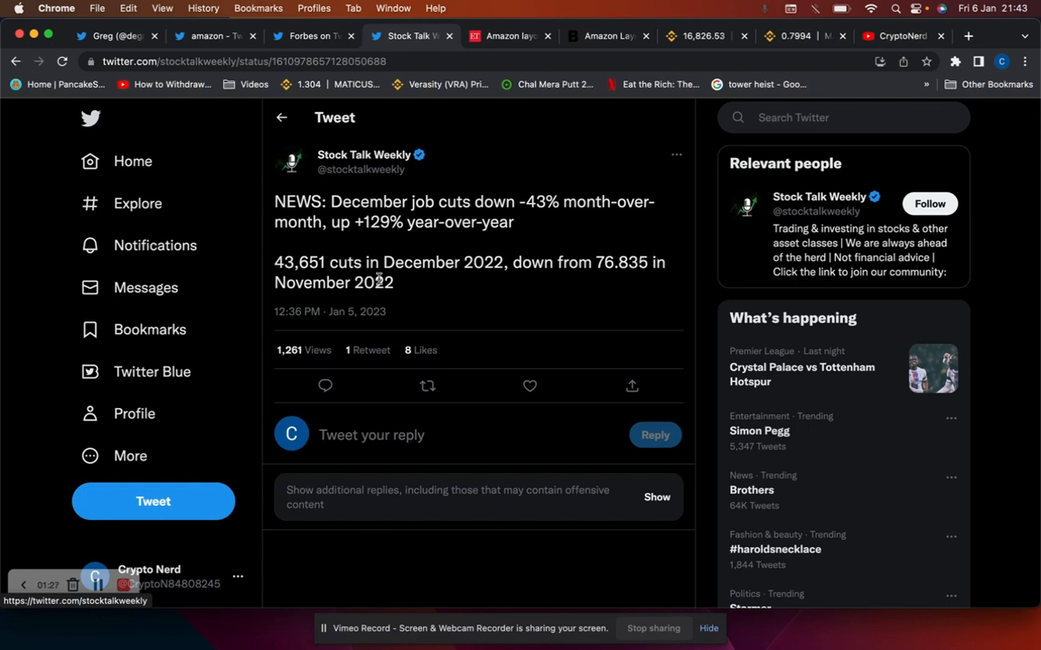
{"action": "mouse_move", "coordinate": [316, 255]}
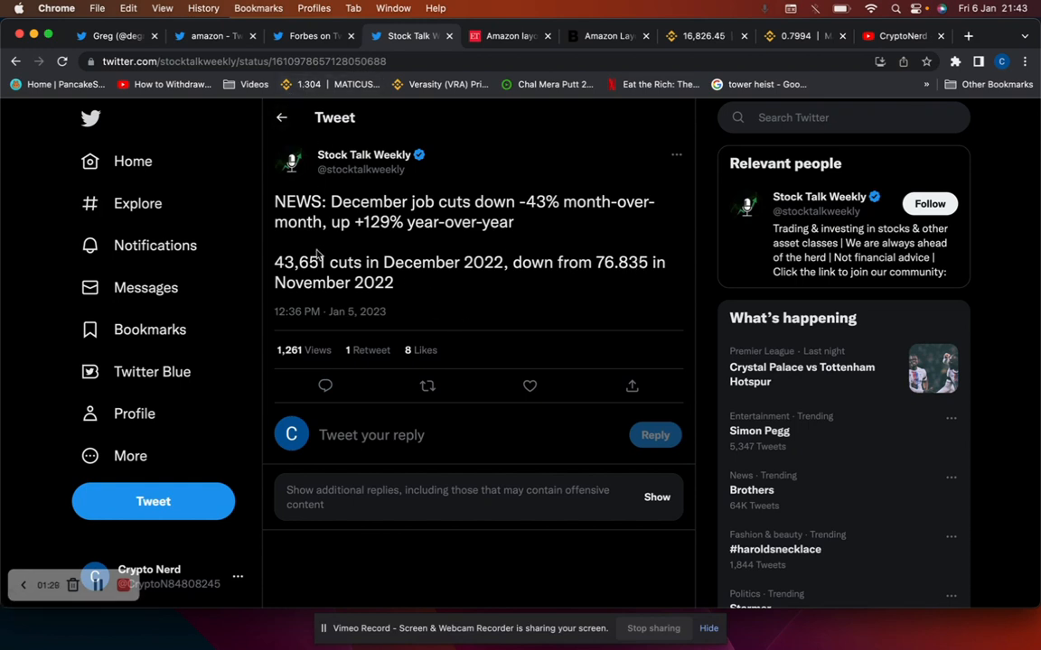
{"action": "mouse_move", "coordinate": [444, 314]}
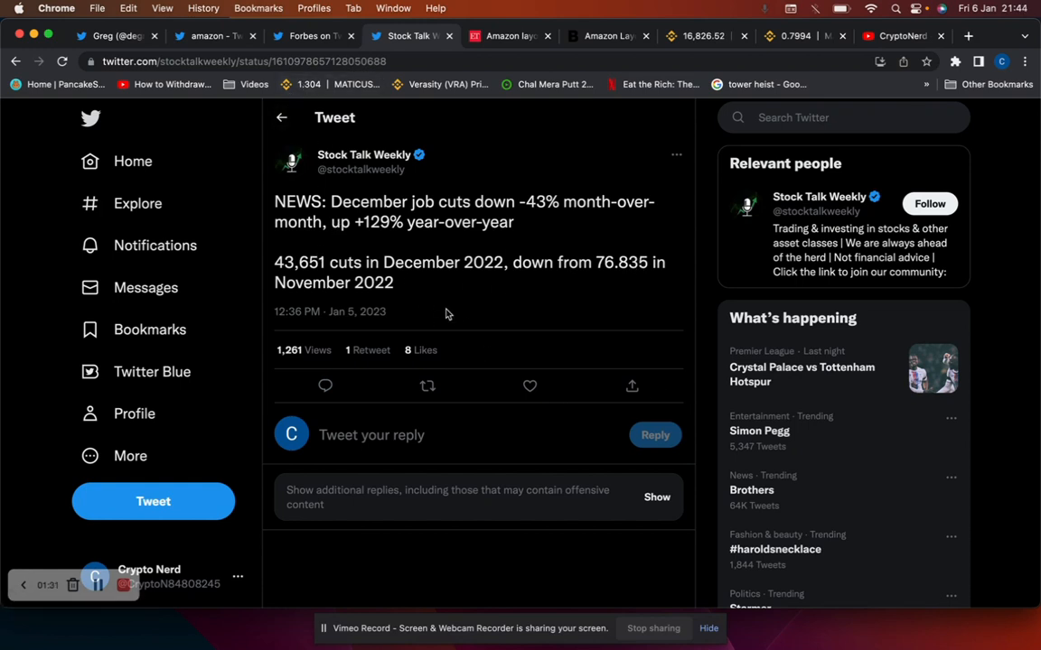
{"action": "mouse_move", "coordinate": [423, 310]}
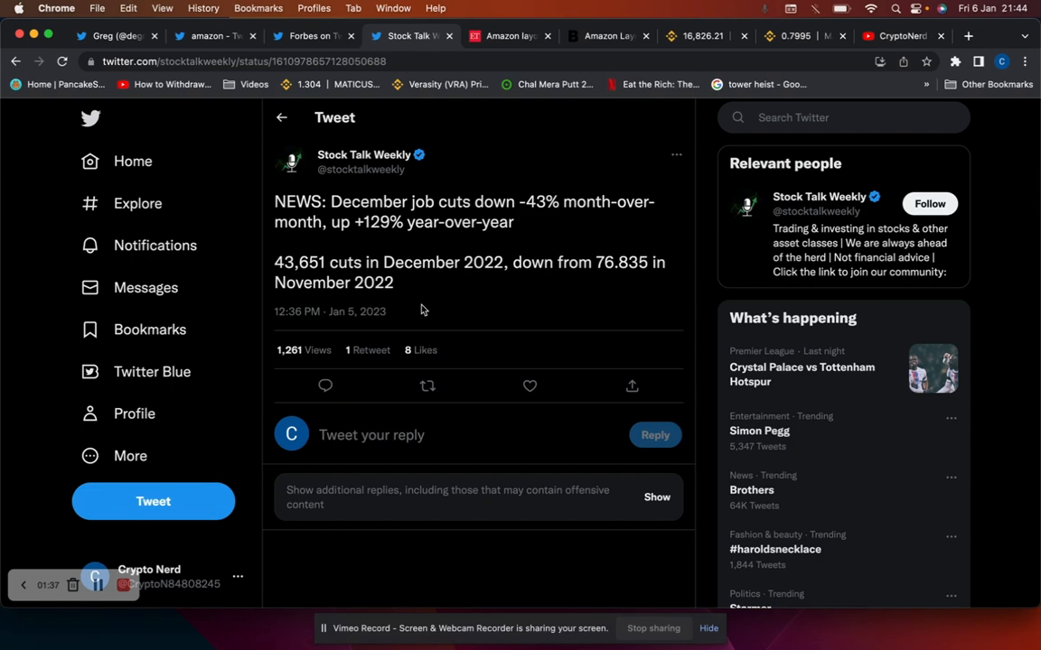
{"action": "mouse_move", "coordinate": [388, 264]}
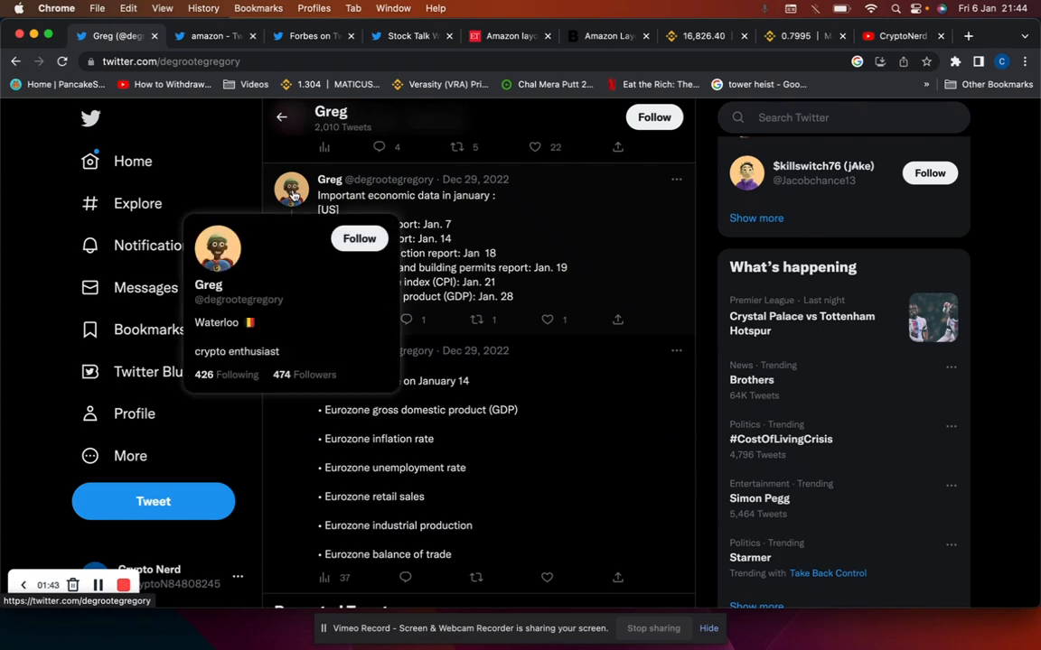
{"action": "mouse_move", "coordinate": [679, 296]}
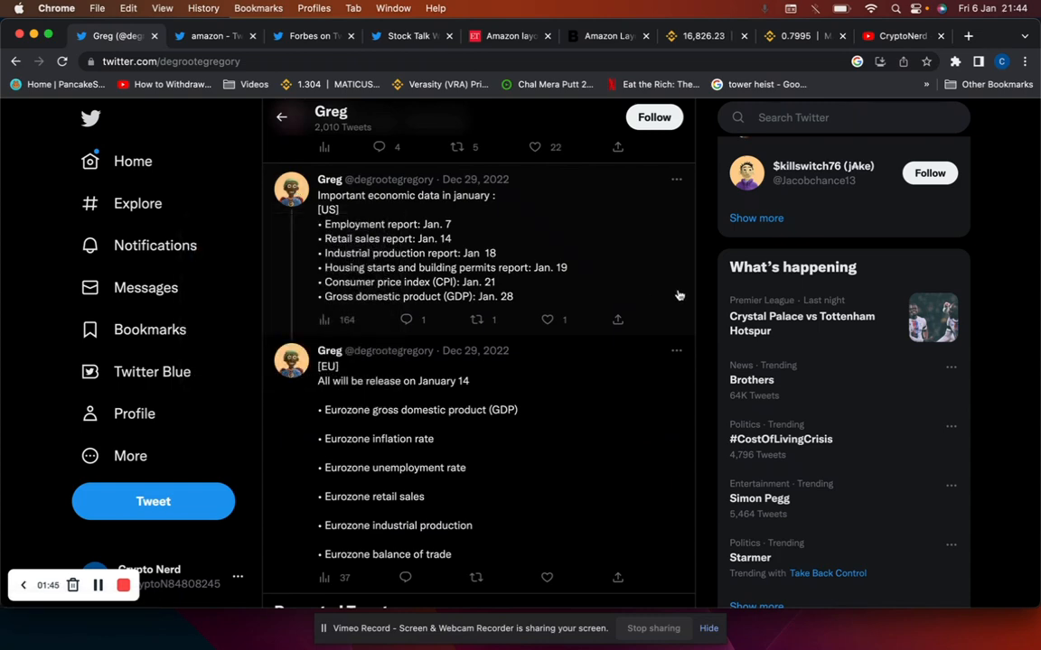
View Greg's Twitter profile tweet listing January US economic data release dates.
{"action": "left_click", "coordinate": [695, 37]}
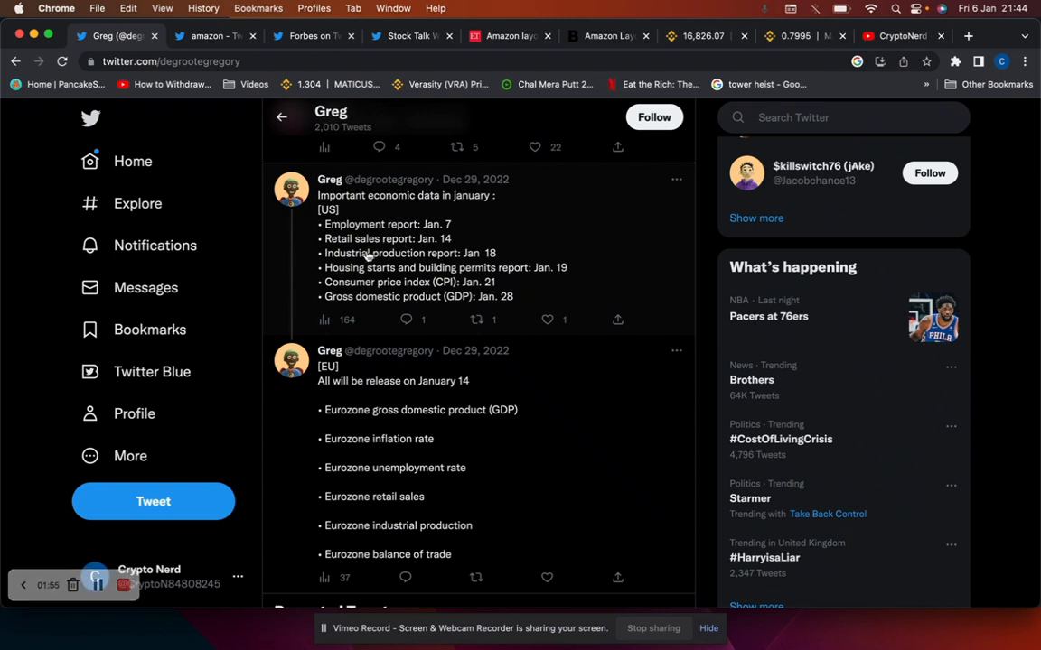
{"action": "mouse_move", "coordinate": [418, 251]}
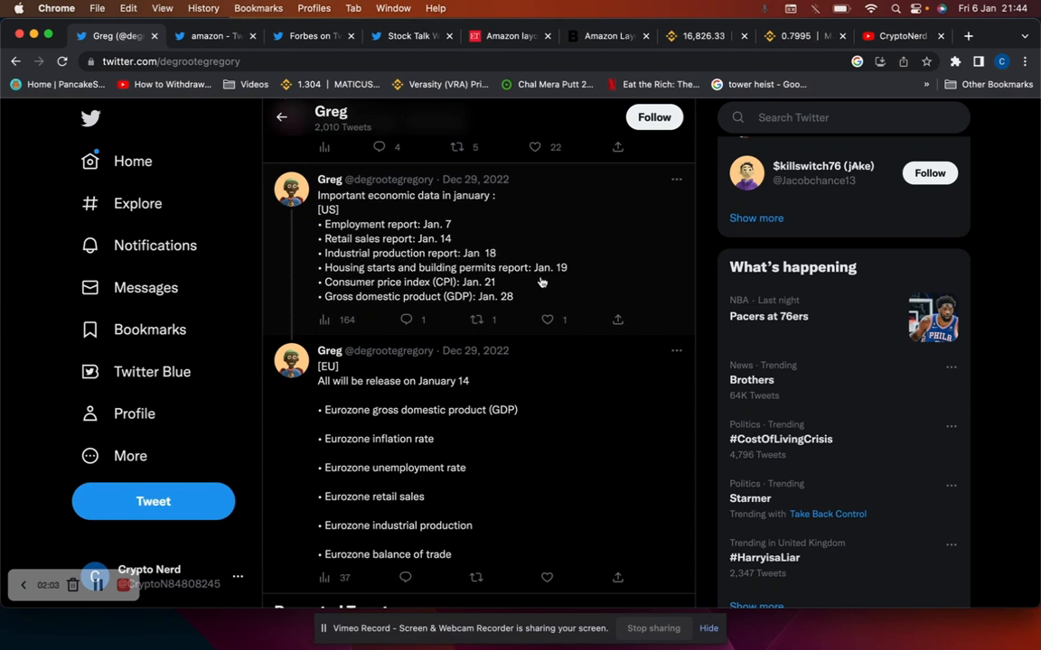
{"action": "mouse_move", "coordinate": [425, 285]}
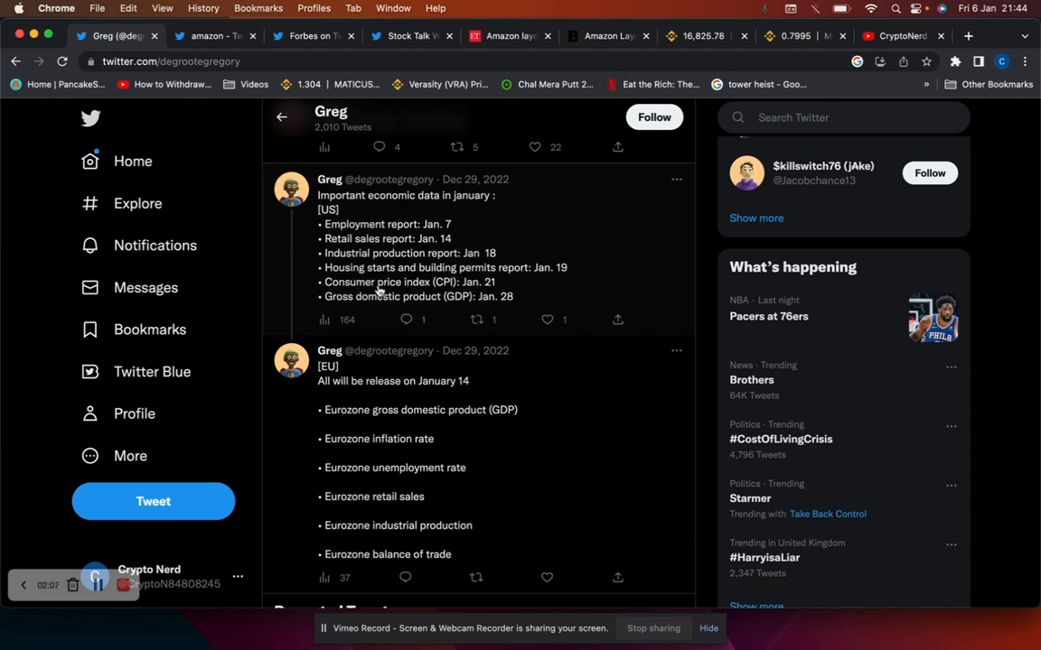
{"action": "mouse_move", "coordinate": [380, 291]}
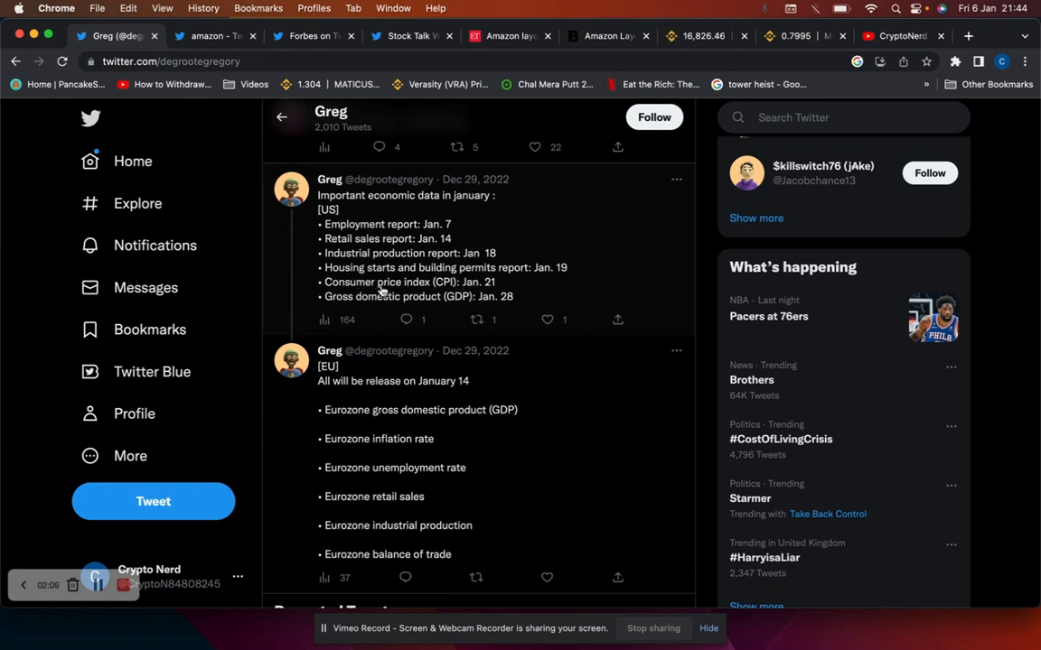
{"action": "mouse_move", "coordinate": [459, 285]}
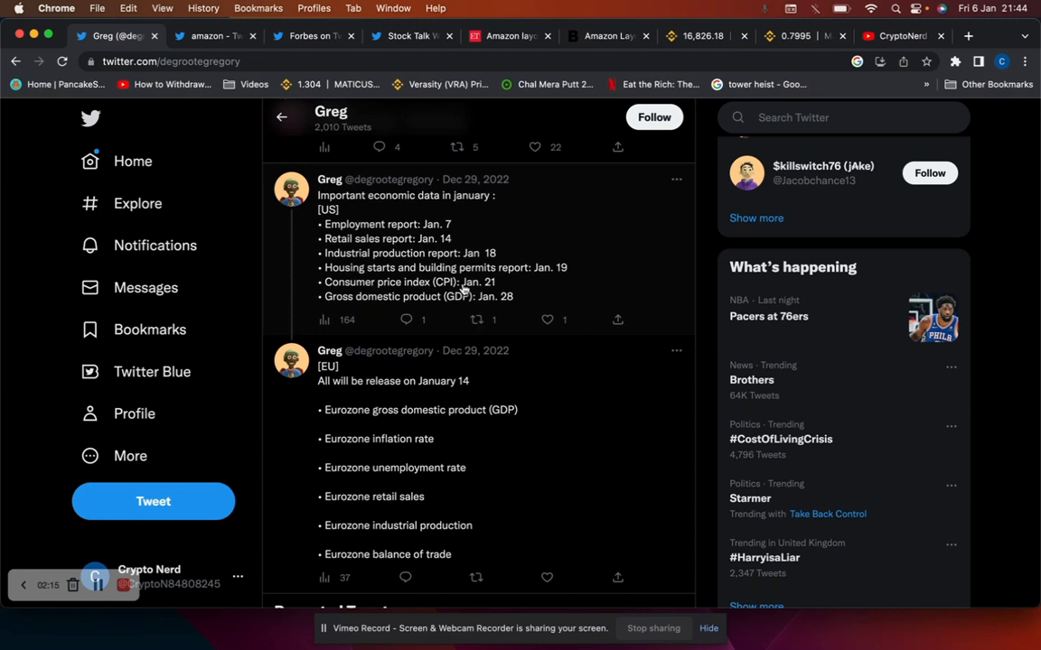
{"action": "scroll", "scroll_direction": "down", "scroll_amount": 3}
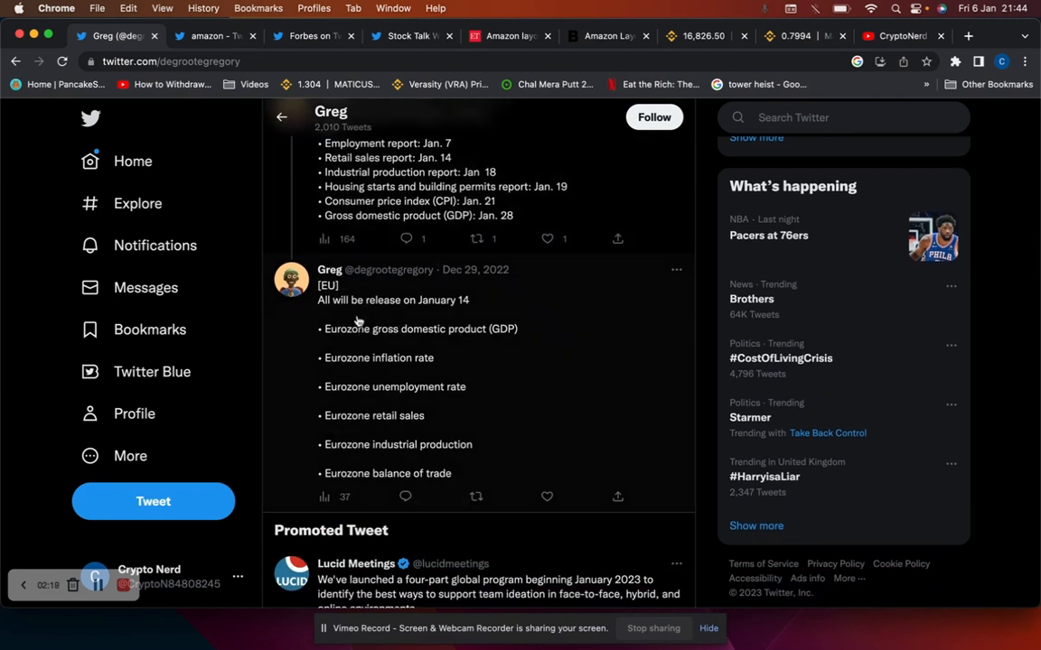
{"action": "mouse_move", "coordinate": [343, 365]}
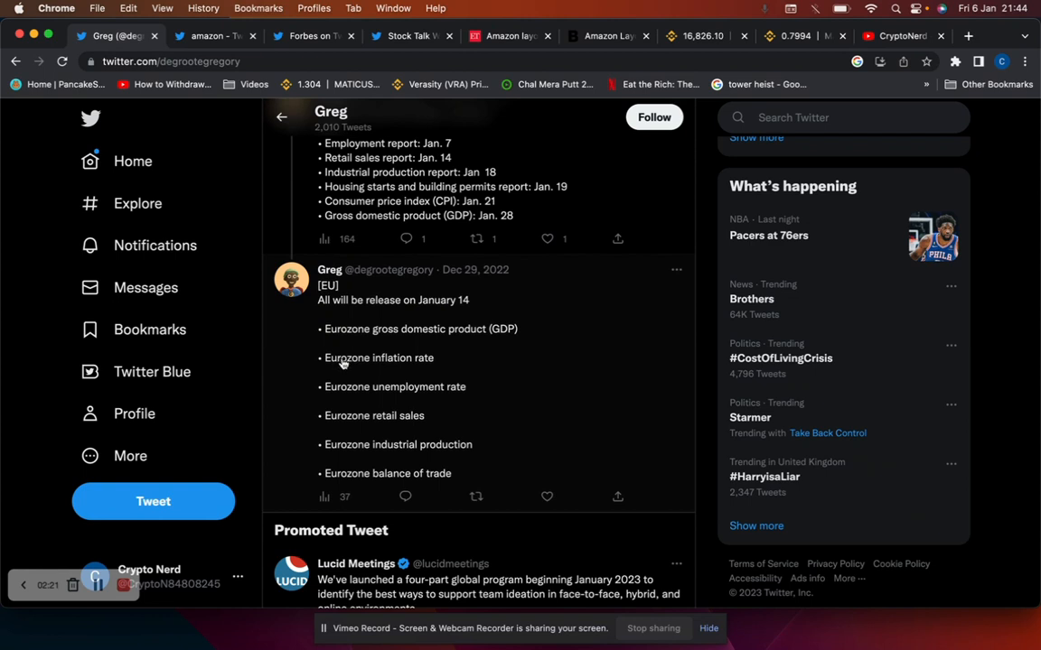
{"action": "mouse_move", "coordinate": [347, 432]}
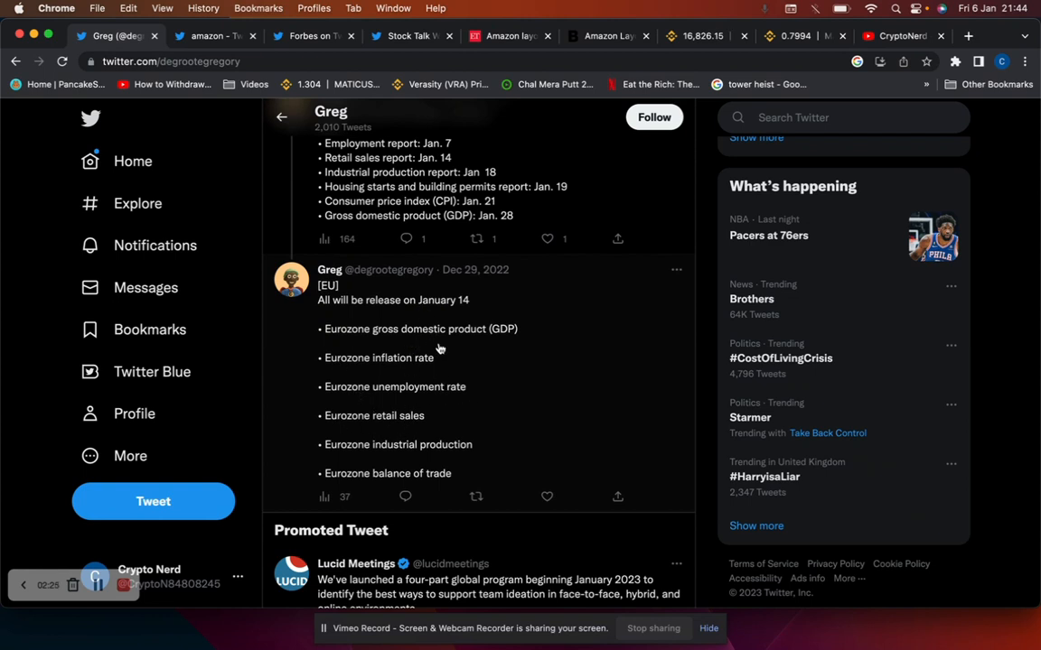
{"action": "mouse_move", "coordinate": [360, 336]}
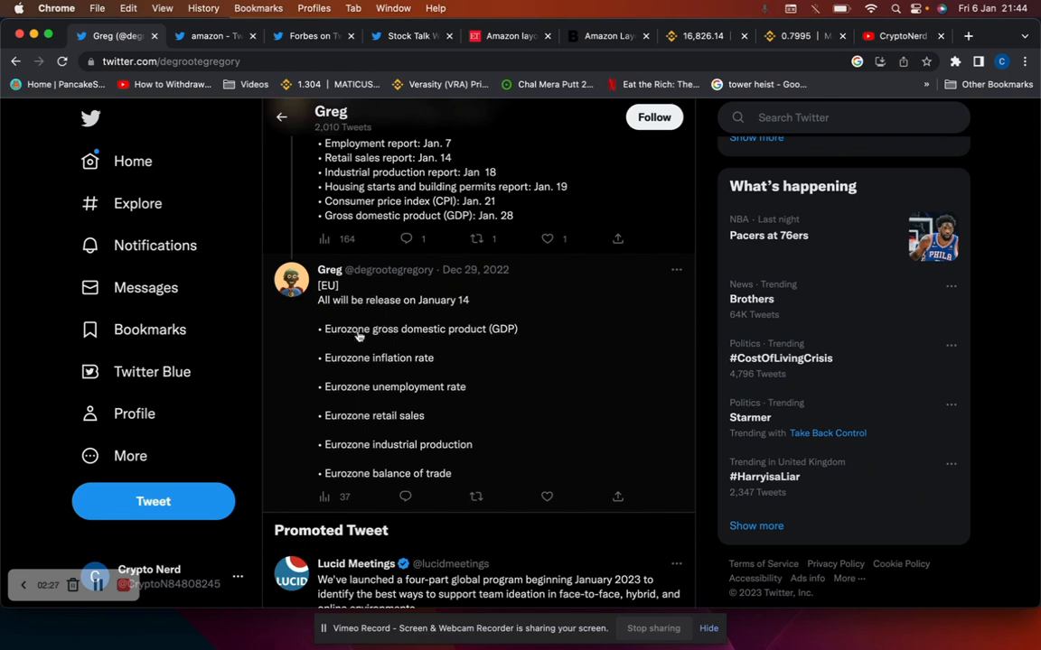
Read Forbes' tweet on Salesforce cutting nearly 8,000 jobs, then start a new blank tab.
{"action": "left_click", "coordinate": [315, 36]}
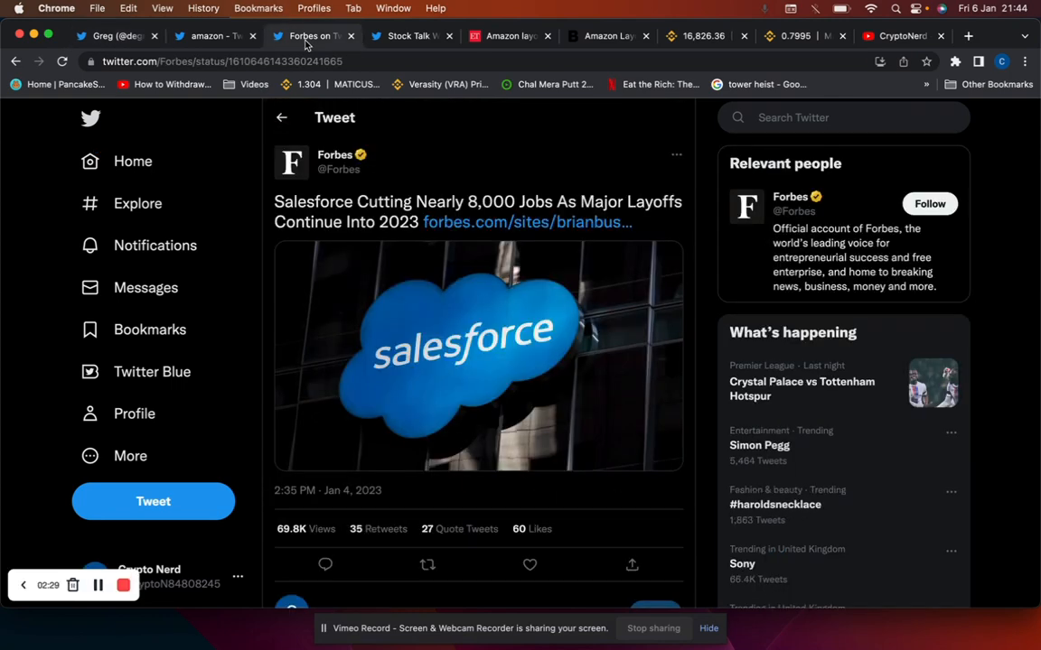
{"action": "mouse_move", "coordinate": [396, 177]}
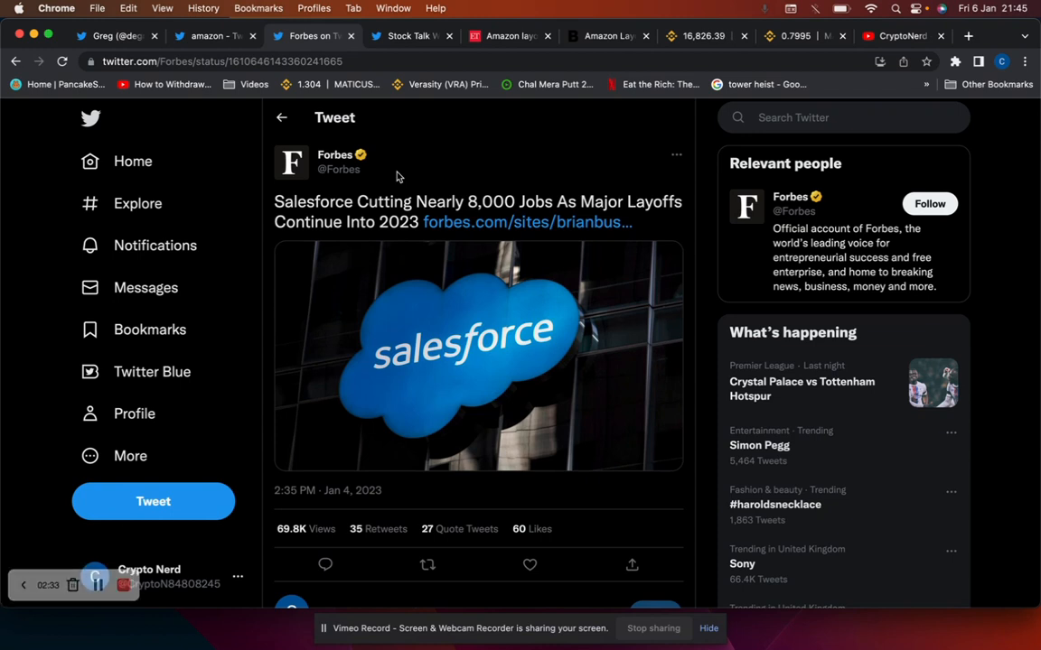
{"action": "scroll", "scroll_direction": "down", "scroll_amount": 3}
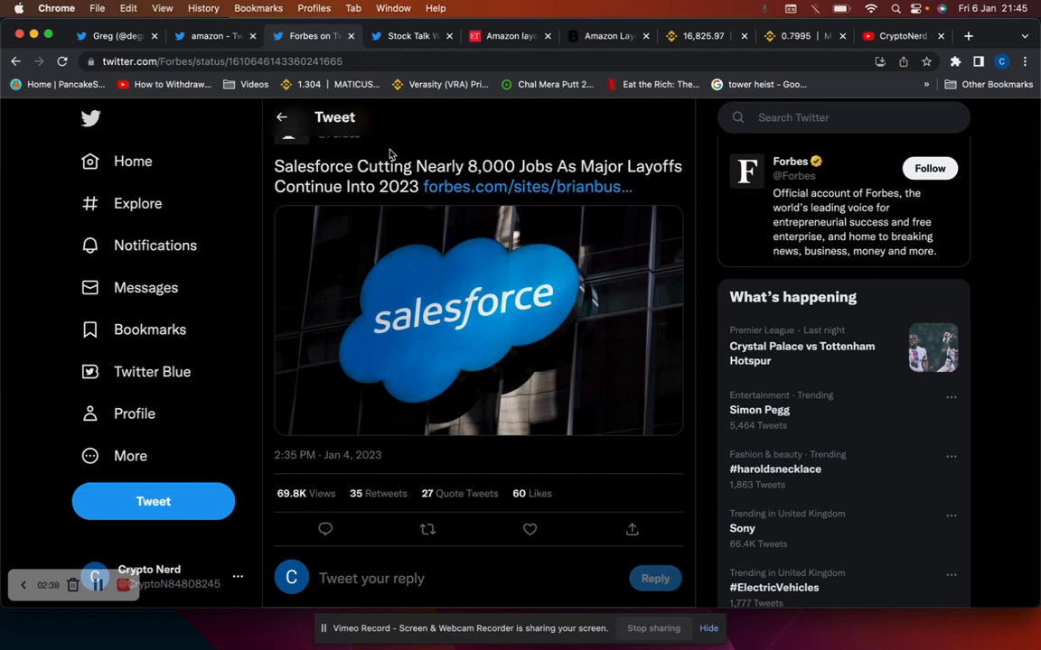
{"action": "left_click", "coordinate": [968, 36]}
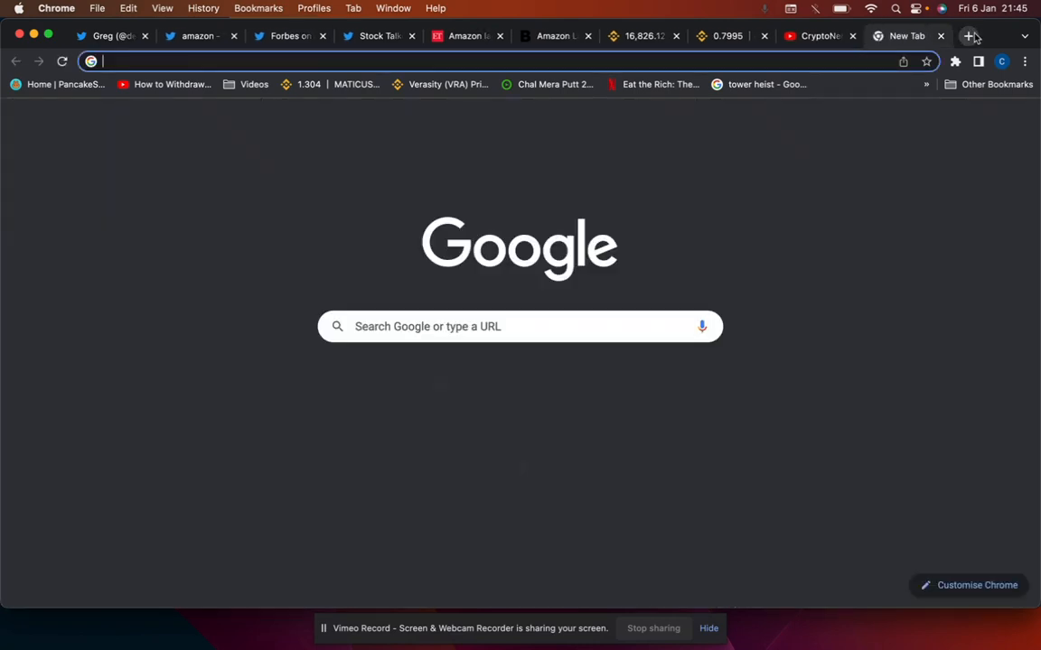
{"action": "type", "text": "sandp500"}
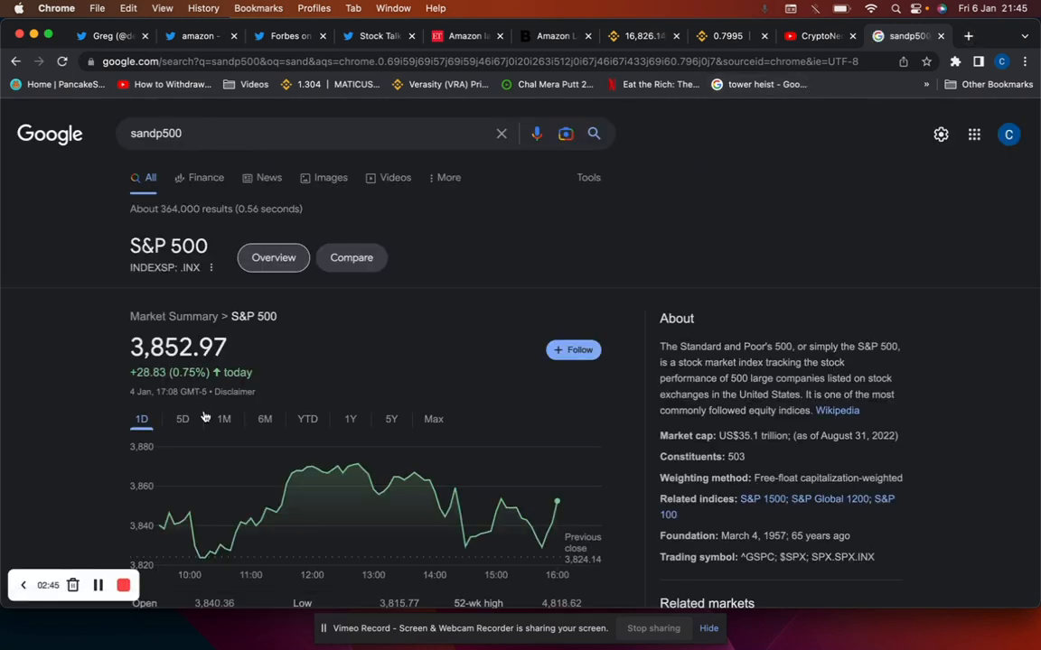
{"action": "left_click", "coordinate": [224, 420]}
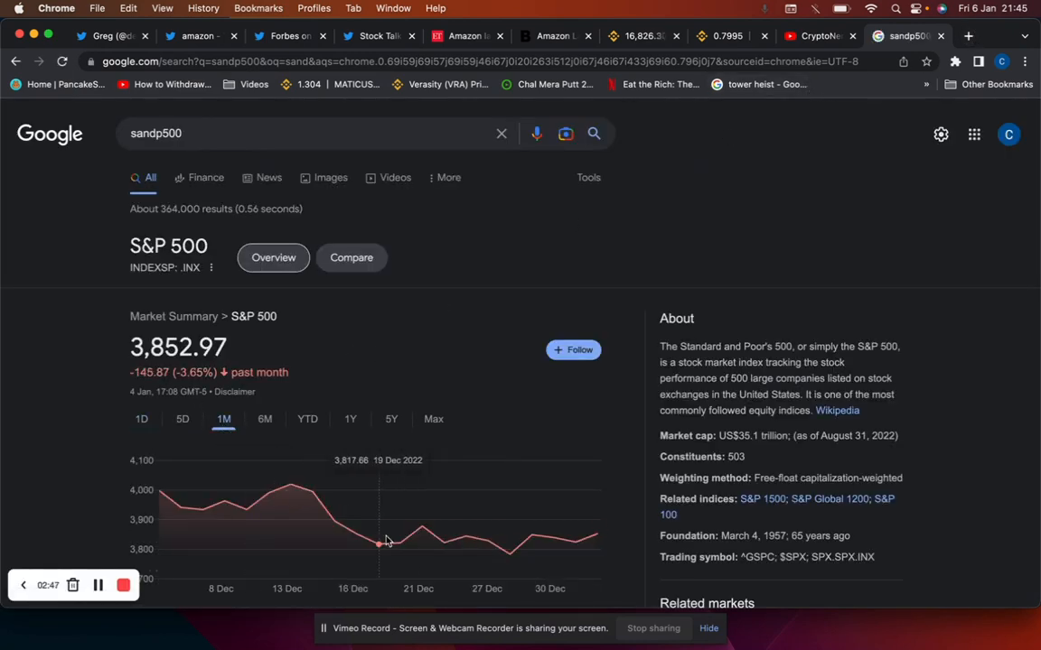
{"action": "mouse_move", "coordinate": [379, 542]}
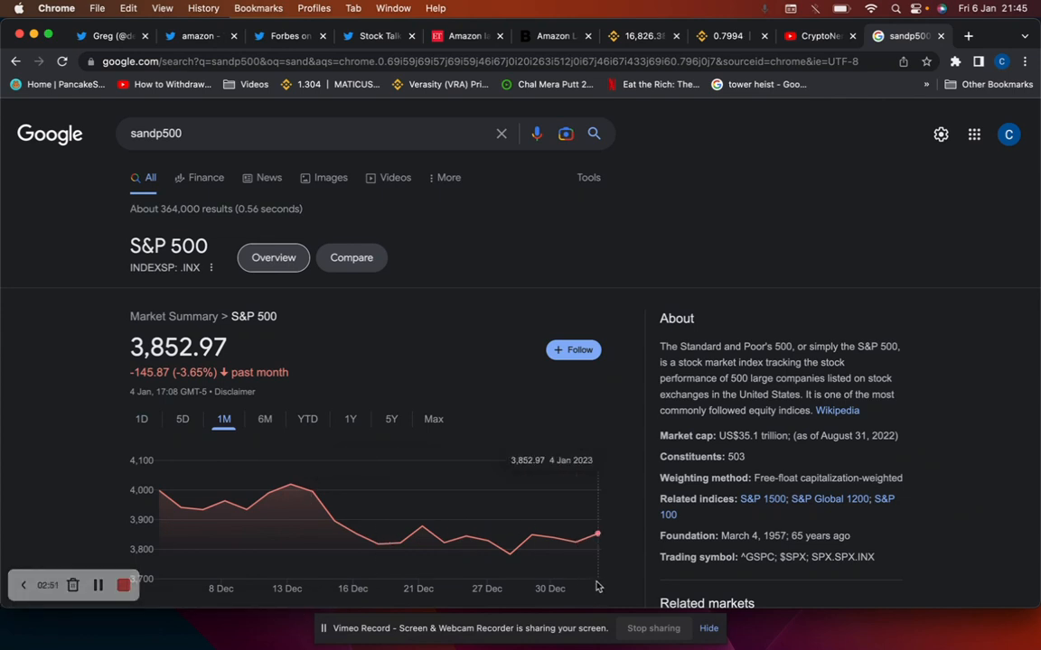
{"action": "mouse_move", "coordinate": [401, 542]}
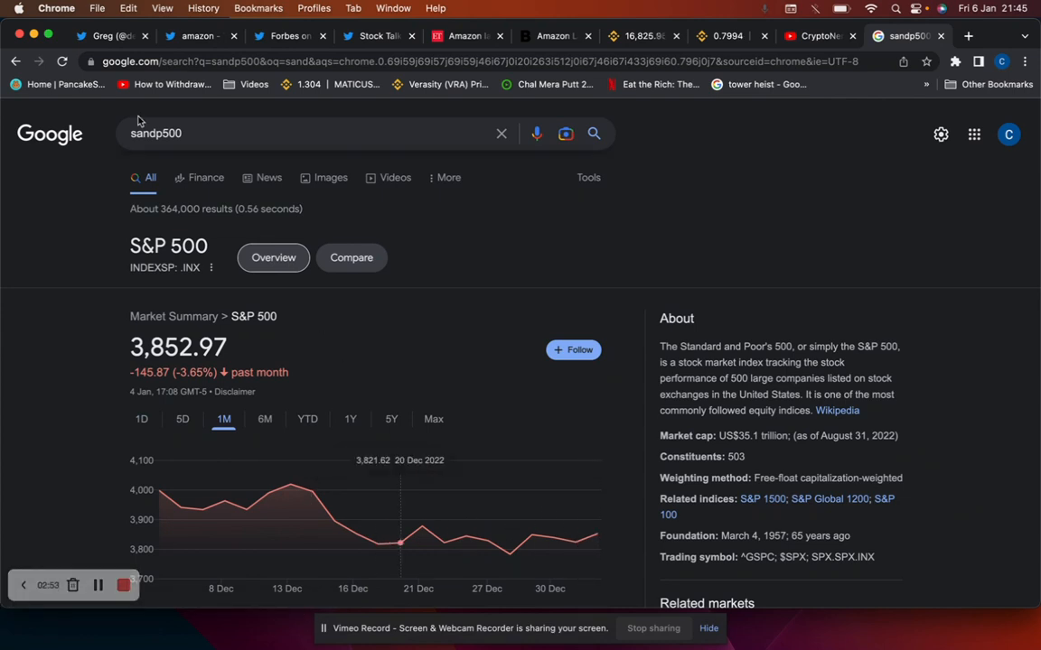
{"action": "left_click", "coordinate": [108, 36]}
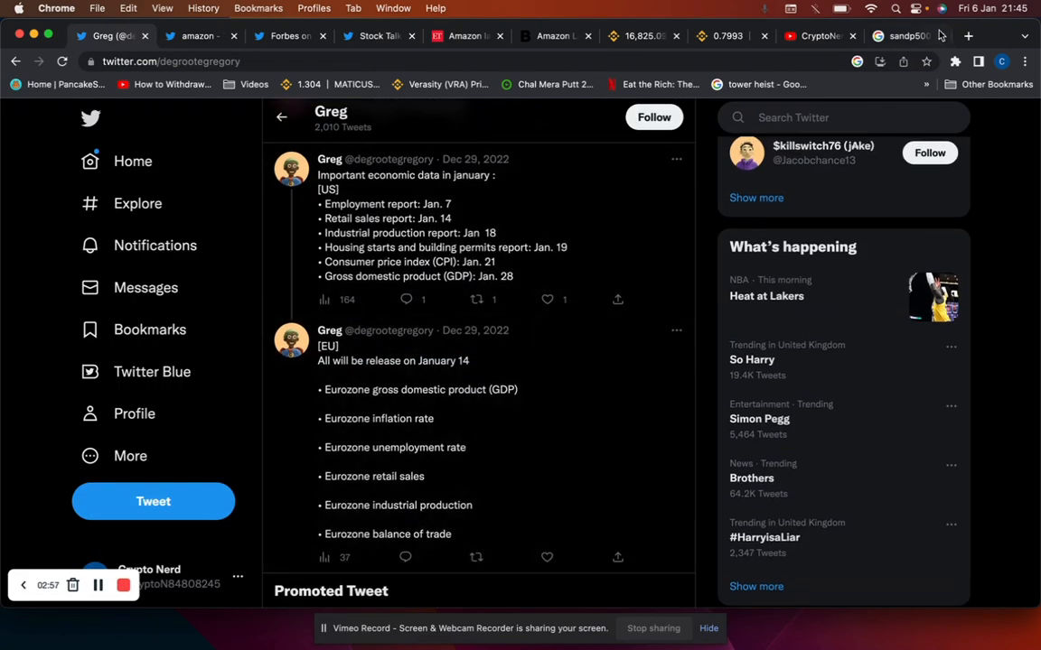
View Gate.io's VRA/USDT page, then the ZKS/USDT pair at 0.04420.
{"action": "left_click", "coordinate": [904, 36]}
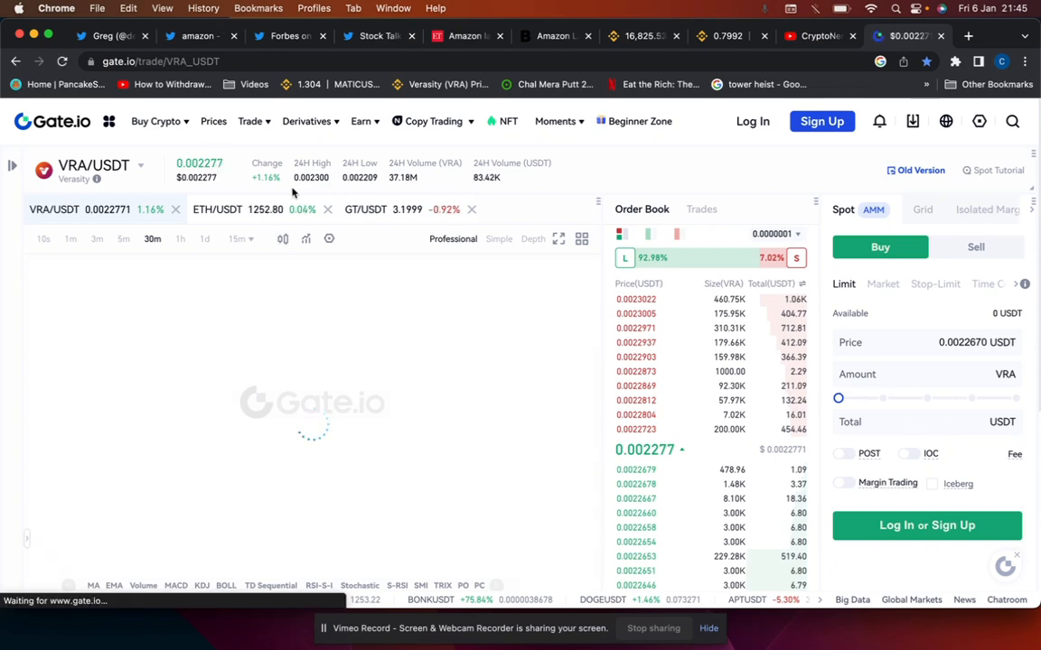
{"action": "left_click", "coordinate": [968, 36]}
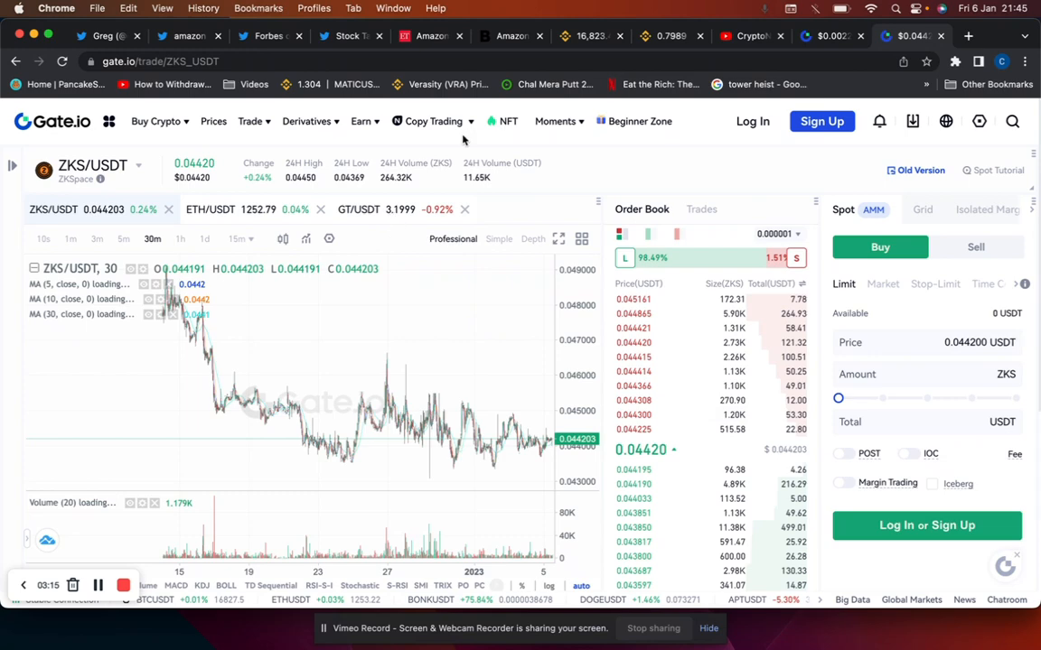
View Binance HBAR/USDT at 0.0384, then the ZIL/USDT spot page at 0.01688.
{"action": "type", "text": "hb"}
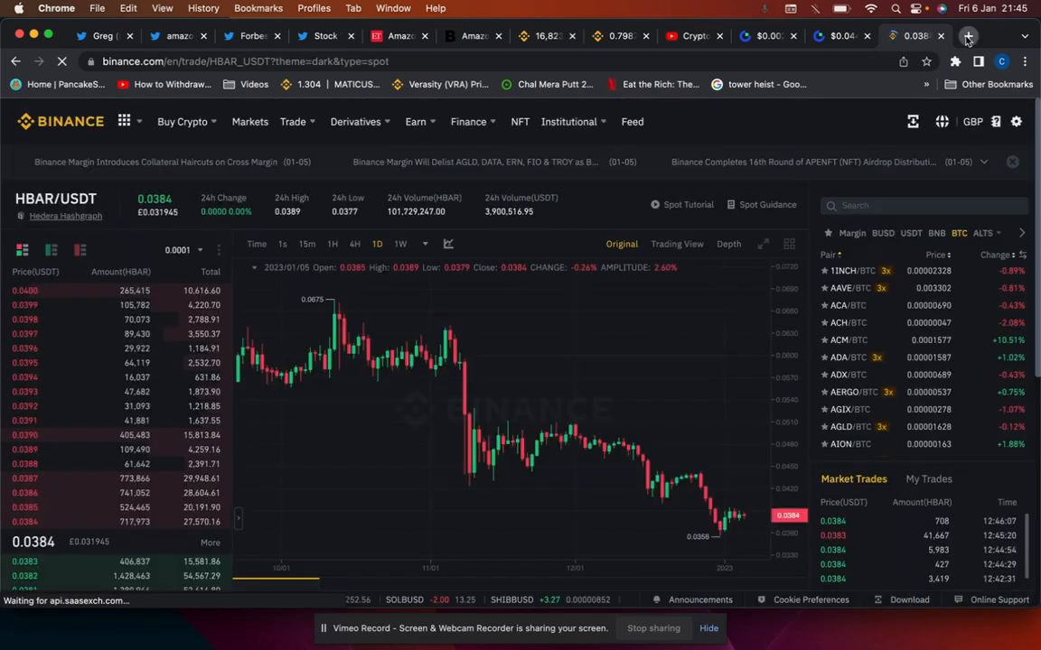
{"action": "left_click", "coordinate": [969, 36]}
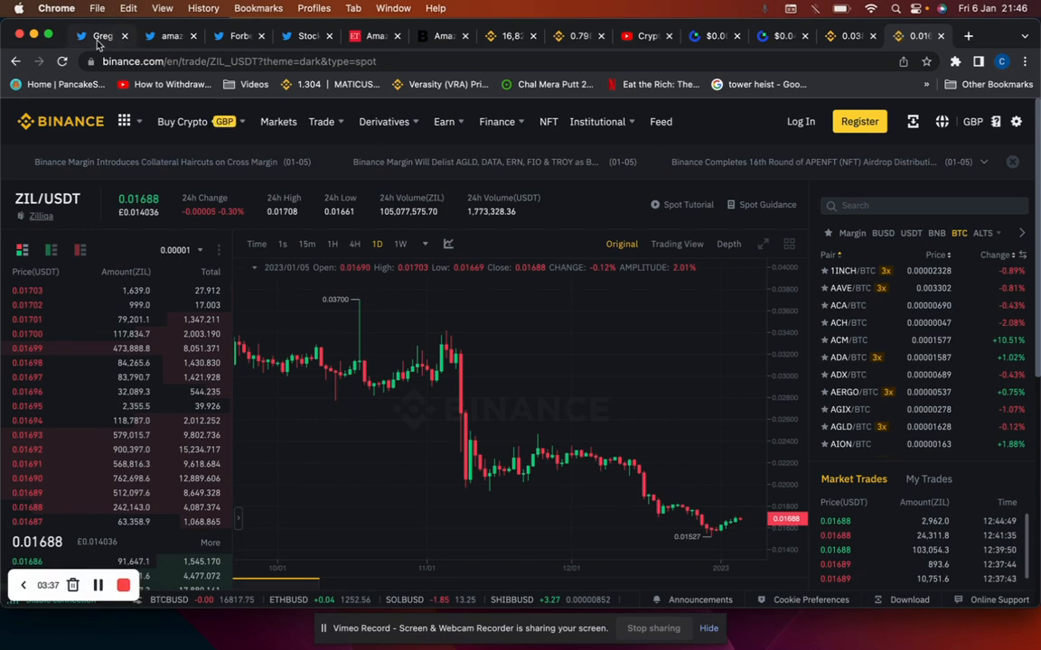
Return to the December job cuts tweet and bring up Twitter search with recent searches.
{"action": "left_click", "coordinate": [101, 36]}
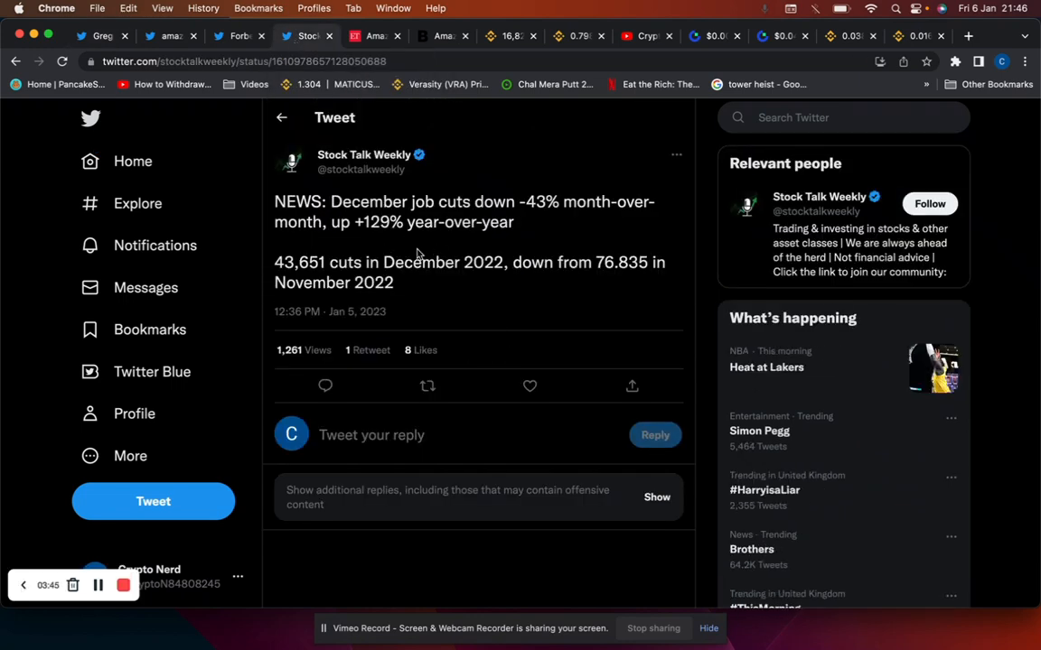
{"action": "left_click", "coordinate": [841, 118]}
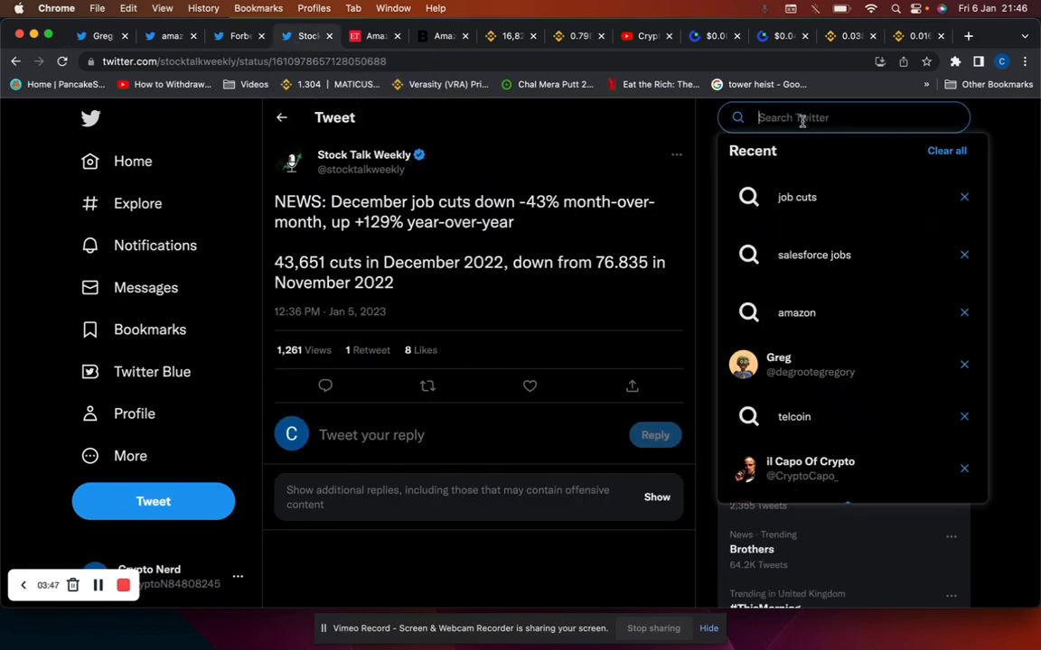
Search Twitter for 'fomc meeting' and scroll through the Top results.
{"action": "type", "text": "fomc meeting"}
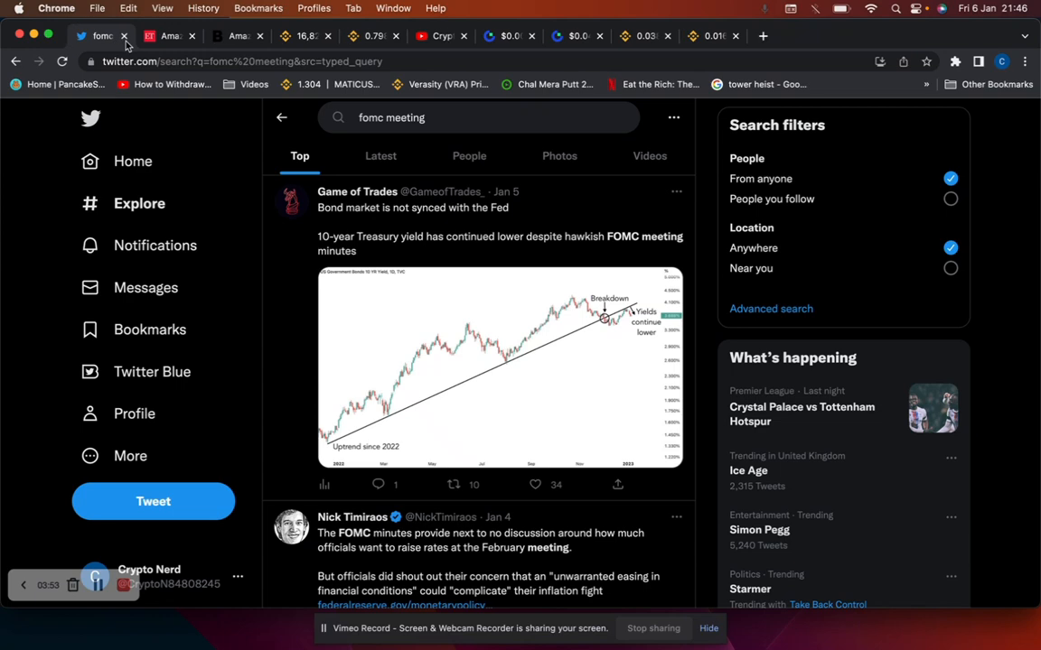
{"action": "scroll", "scroll_direction": "down", "scroll_amount": 3}
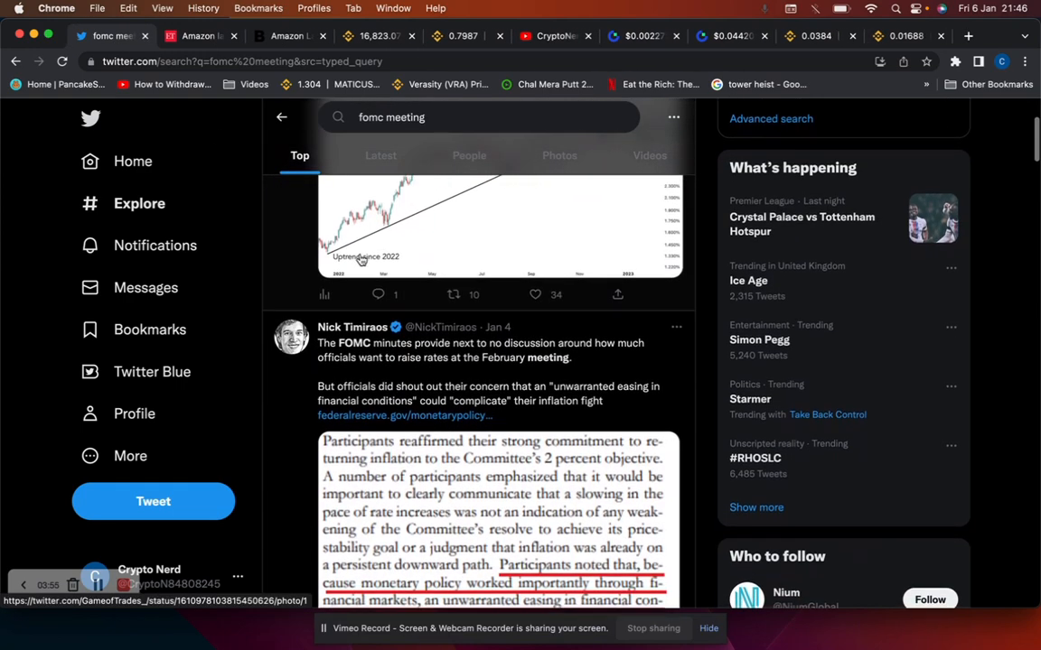
{"action": "scroll", "scroll_direction": "down", "scroll_amount": 3}
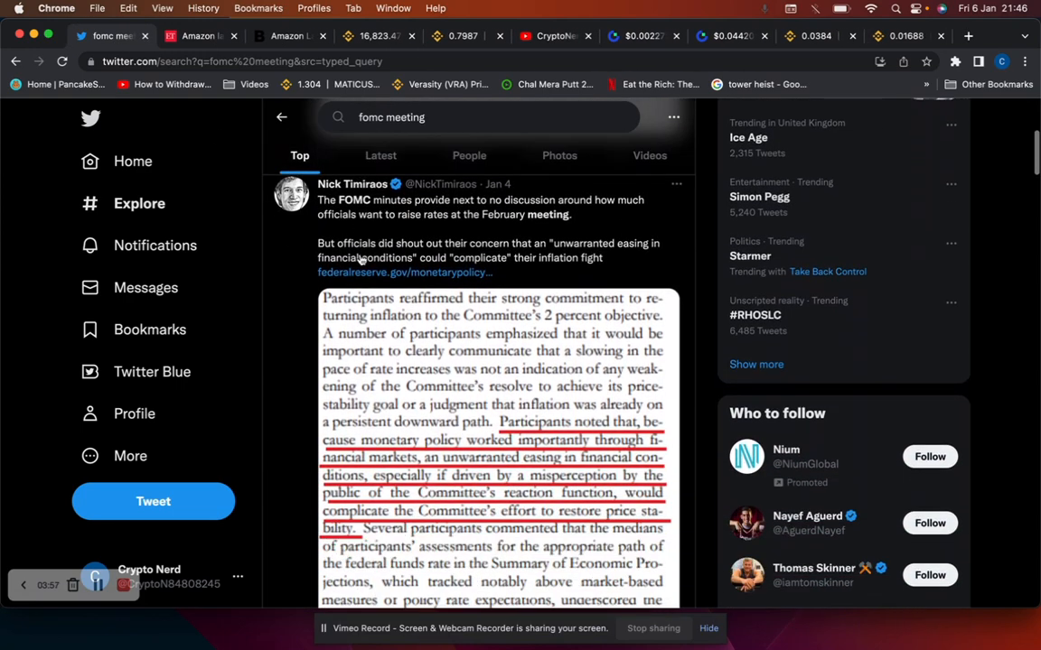
{"action": "scroll", "scroll_direction": "down", "scroll_amount": 3}
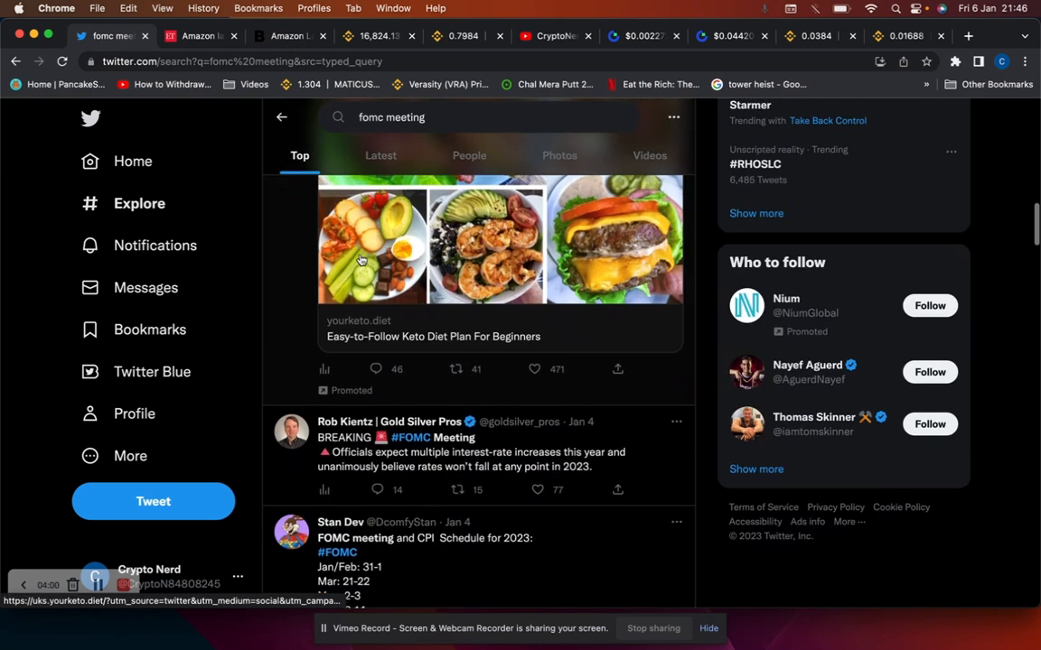
{"action": "scroll", "scroll_direction": "down", "scroll_amount": 3}
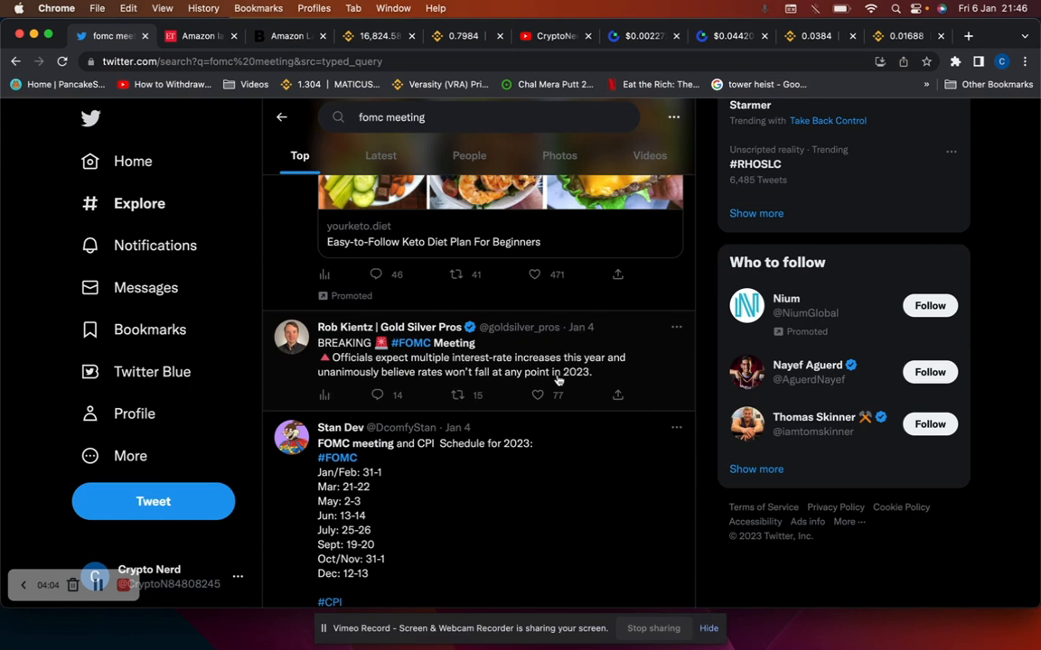
{"action": "mouse_move", "coordinate": [497, 383]}
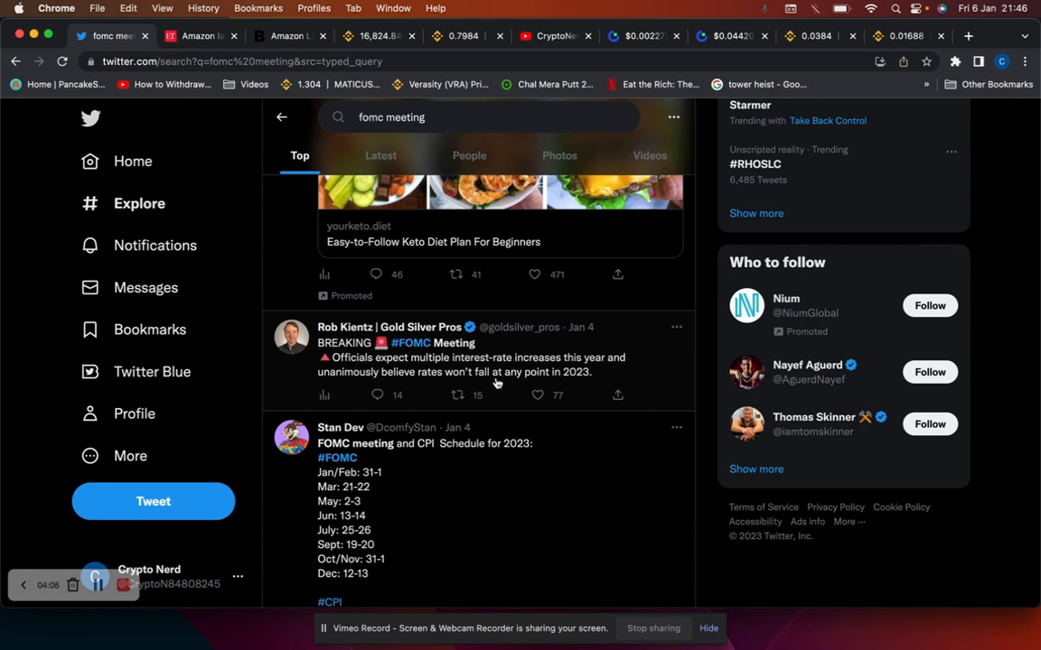
{"action": "mouse_move", "coordinate": [513, 369]}
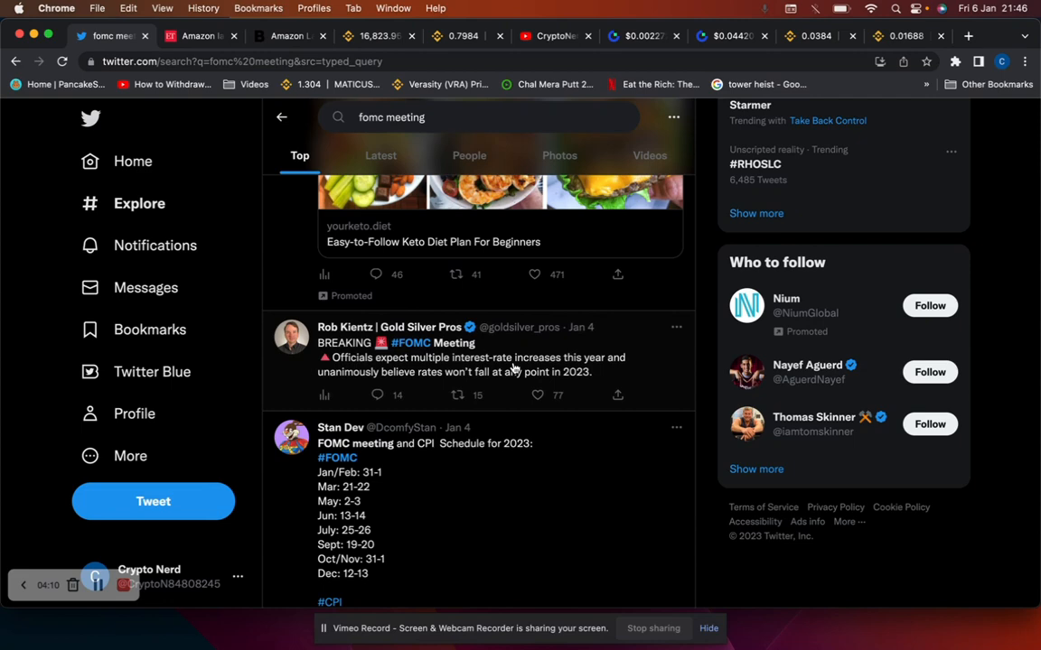
{"action": "scroll", "scroll_direction": "down", "scroll_amount": 3}
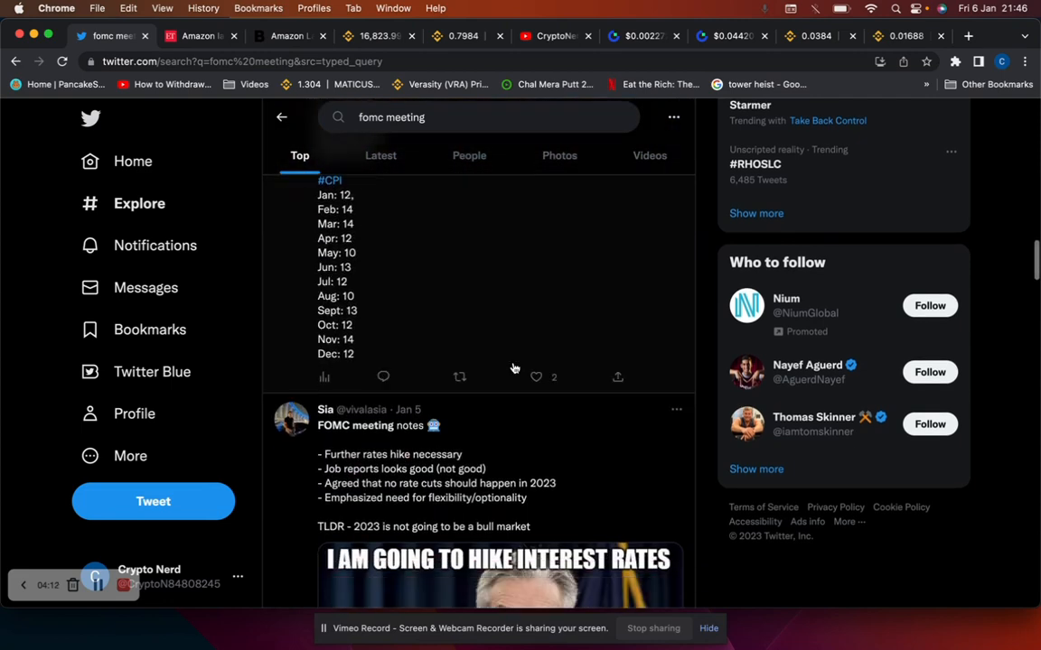
{"action": "scroll", "scroll_direction": "down", "scroll_amount": 3}
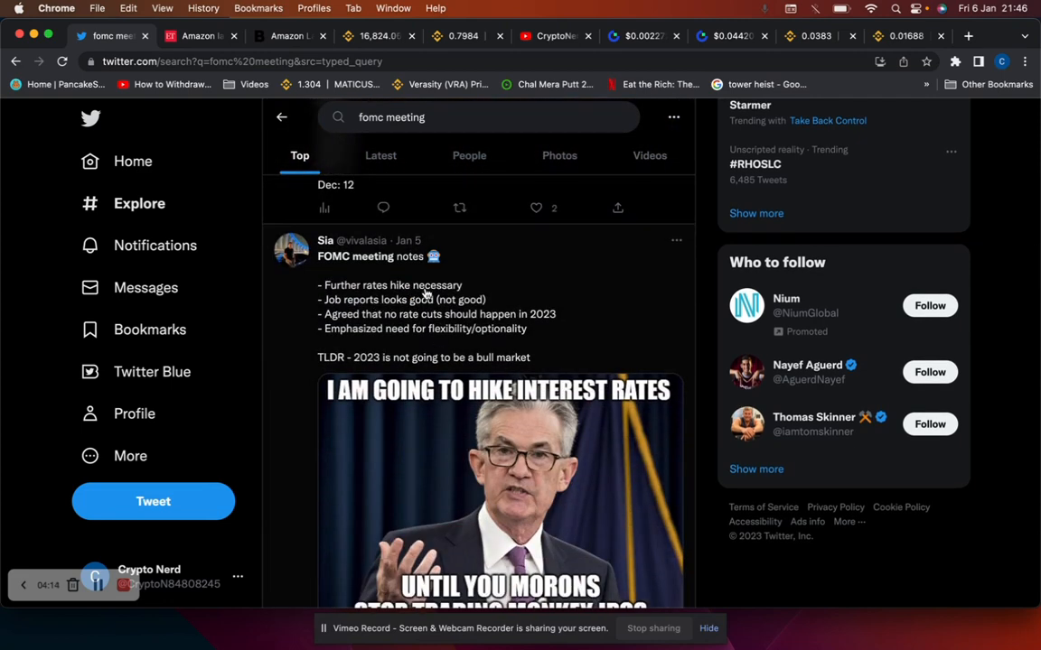
{"action": "mouse_move", "coordinate": [404, 305]}
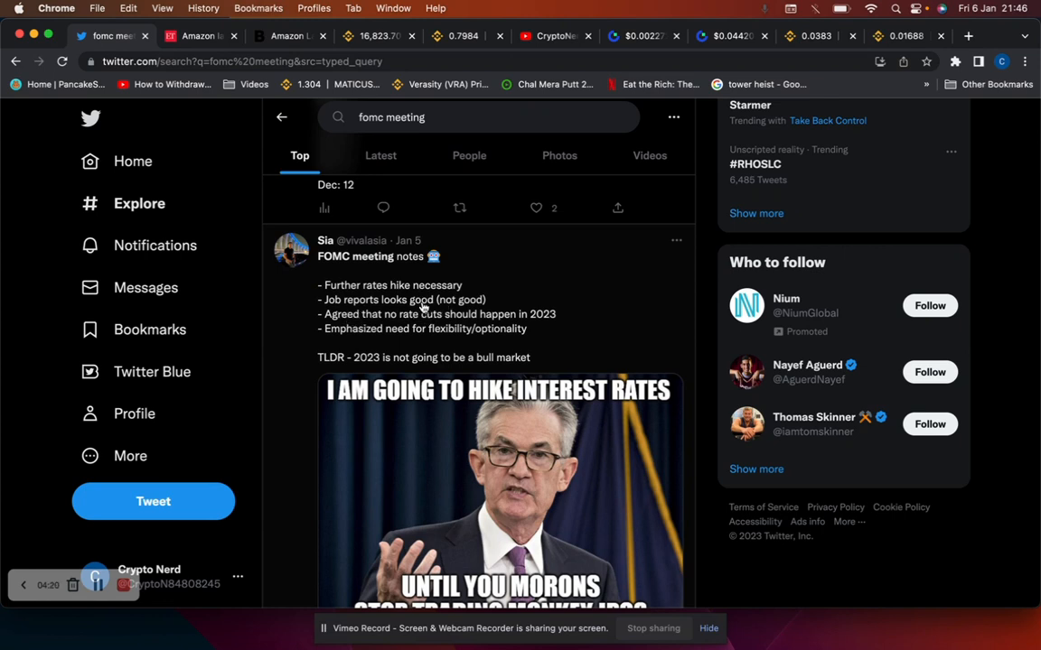
{"action": "mouse_move", "coordinate": [488, 347]}
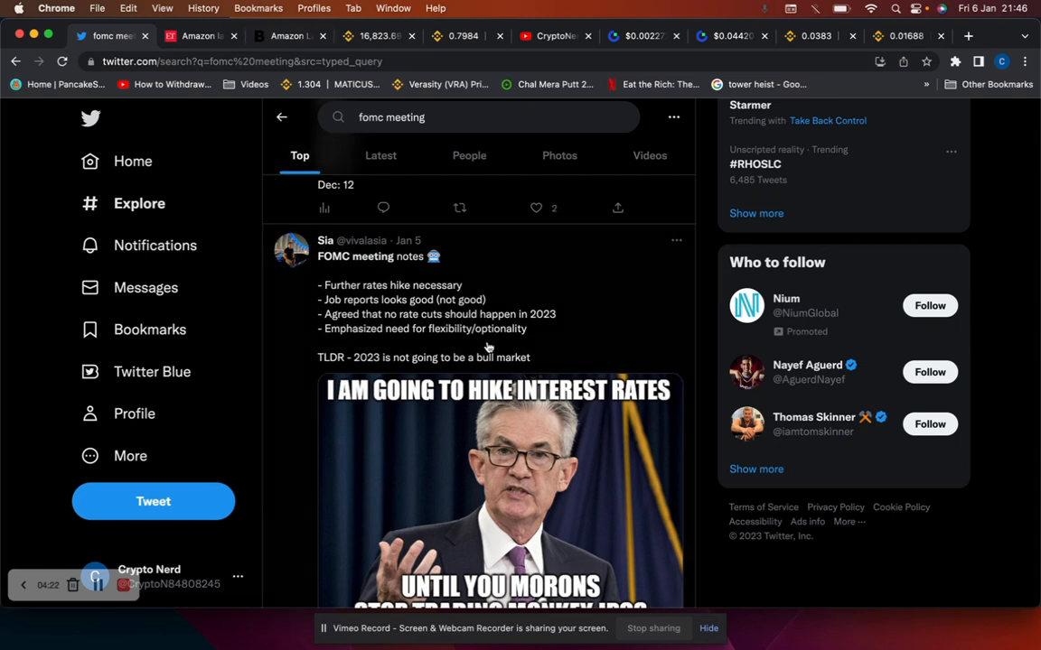
{"action": "mouse_move", "coordinate": [368, 318]}
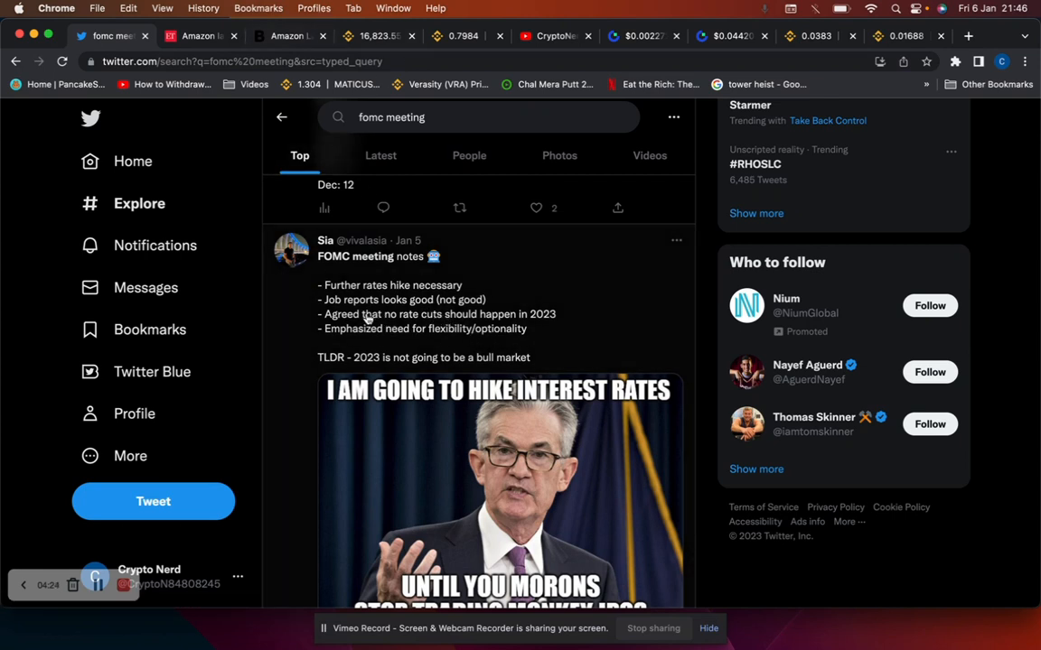
{"action": "mouse_move", "coordinate": [430, 321]}
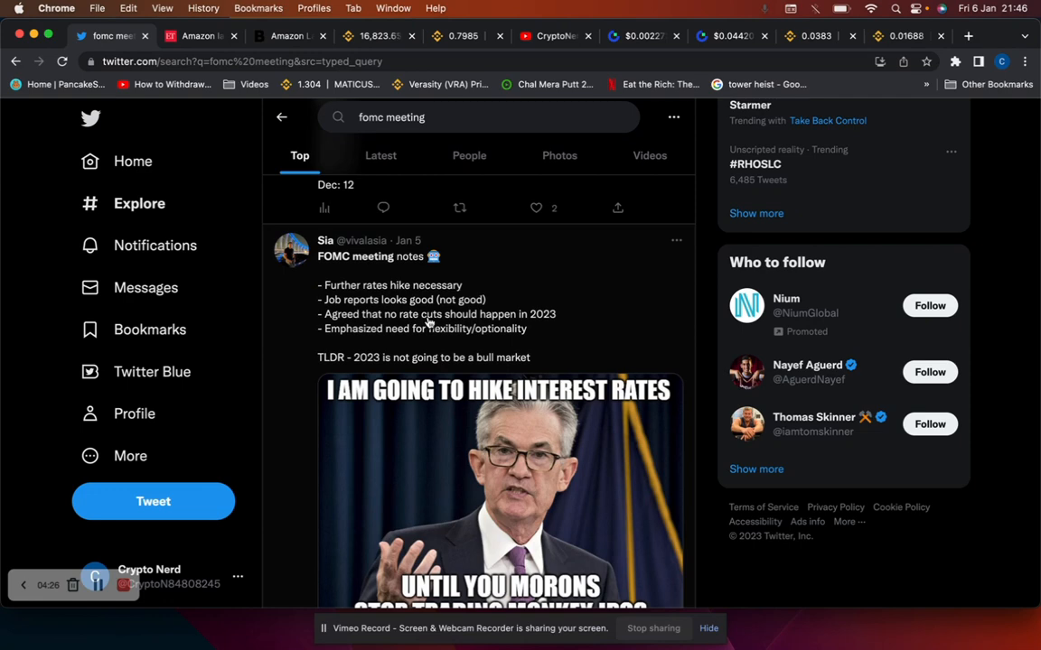
{"action": "mouse_move", "coordinate": [491, 327]}
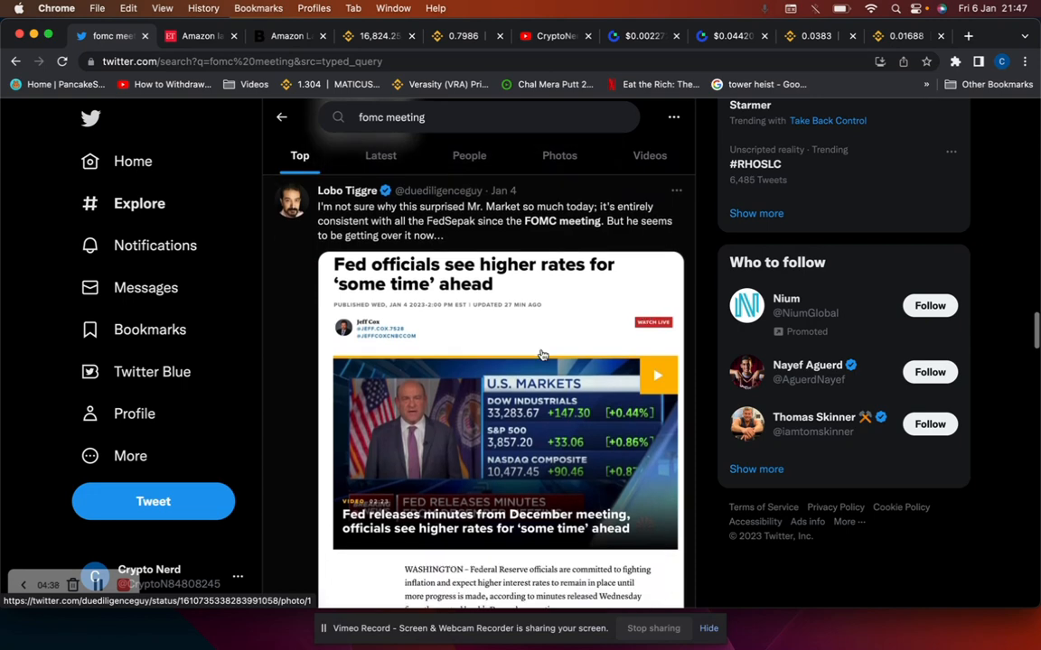
{"action": "scroll", "scroll_direction": "down", "scroll_amount": 3}
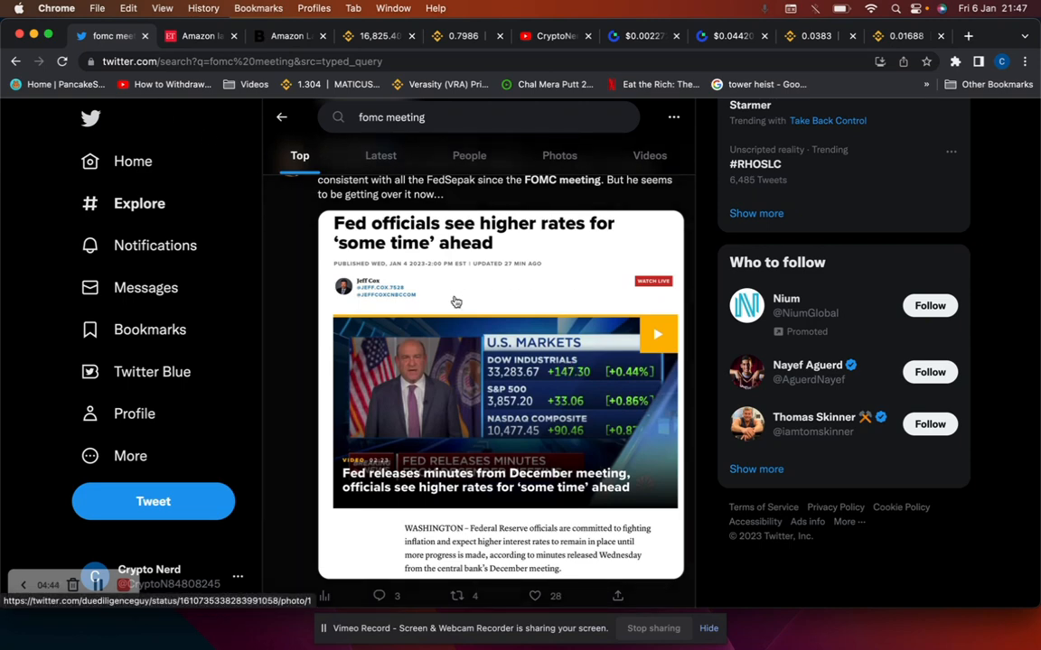
{"action": "scroll", "scroll_direction": "down", "scroll_amount": 3}
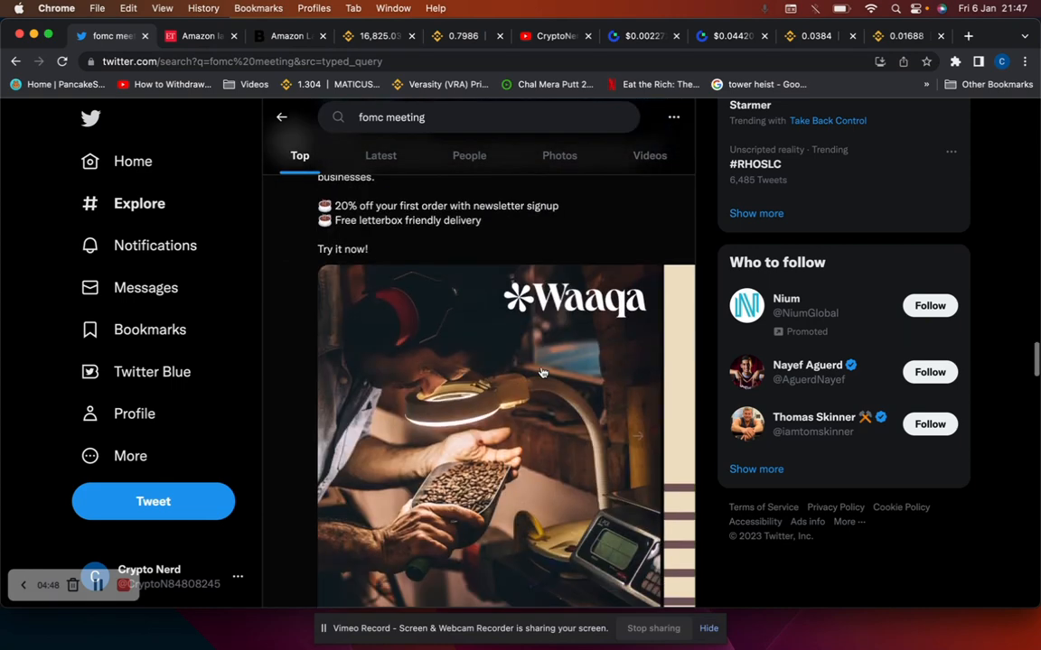
{"action": "scroll", "scroll_direction": "down", "scroll_amount": 3}
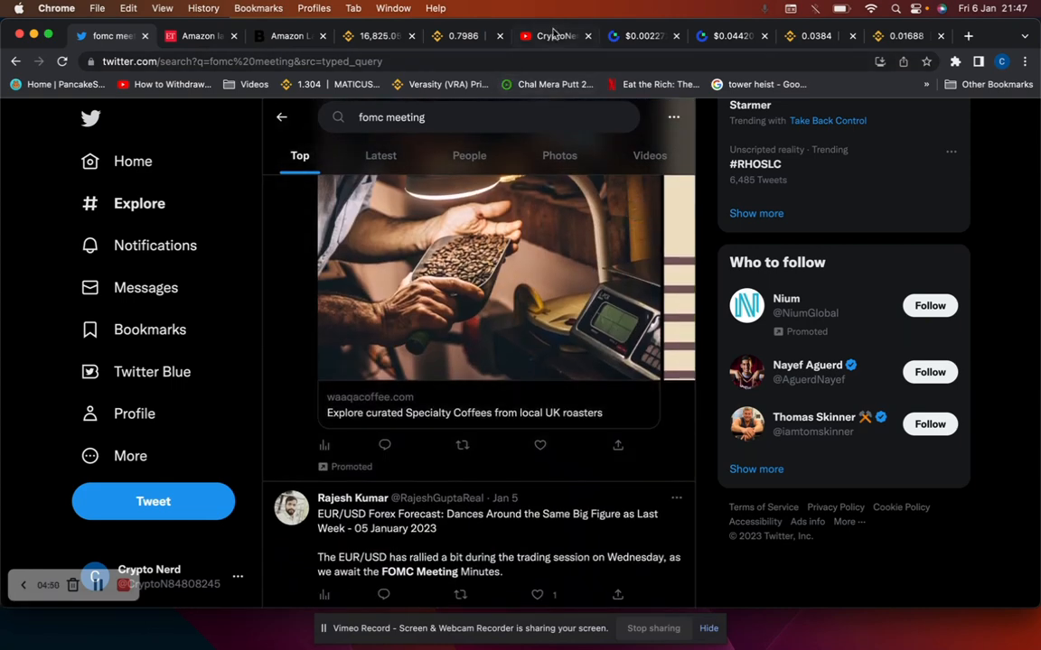
Switch over to the CryptoNerd YouTube channel page.
{"action": "left_click", "coordinate": [551, 36]}
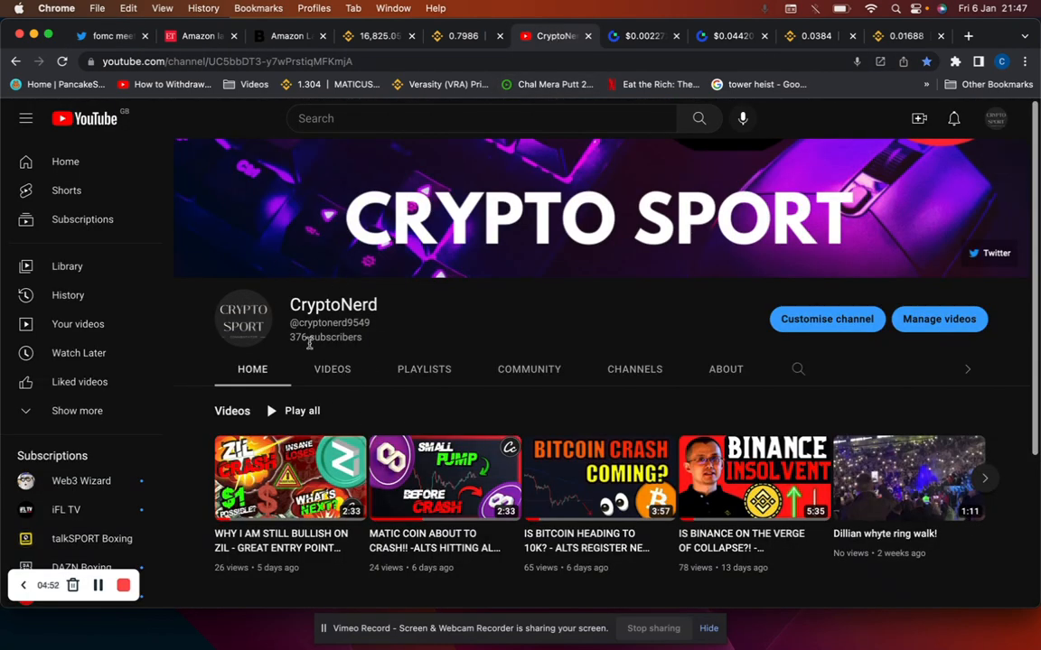